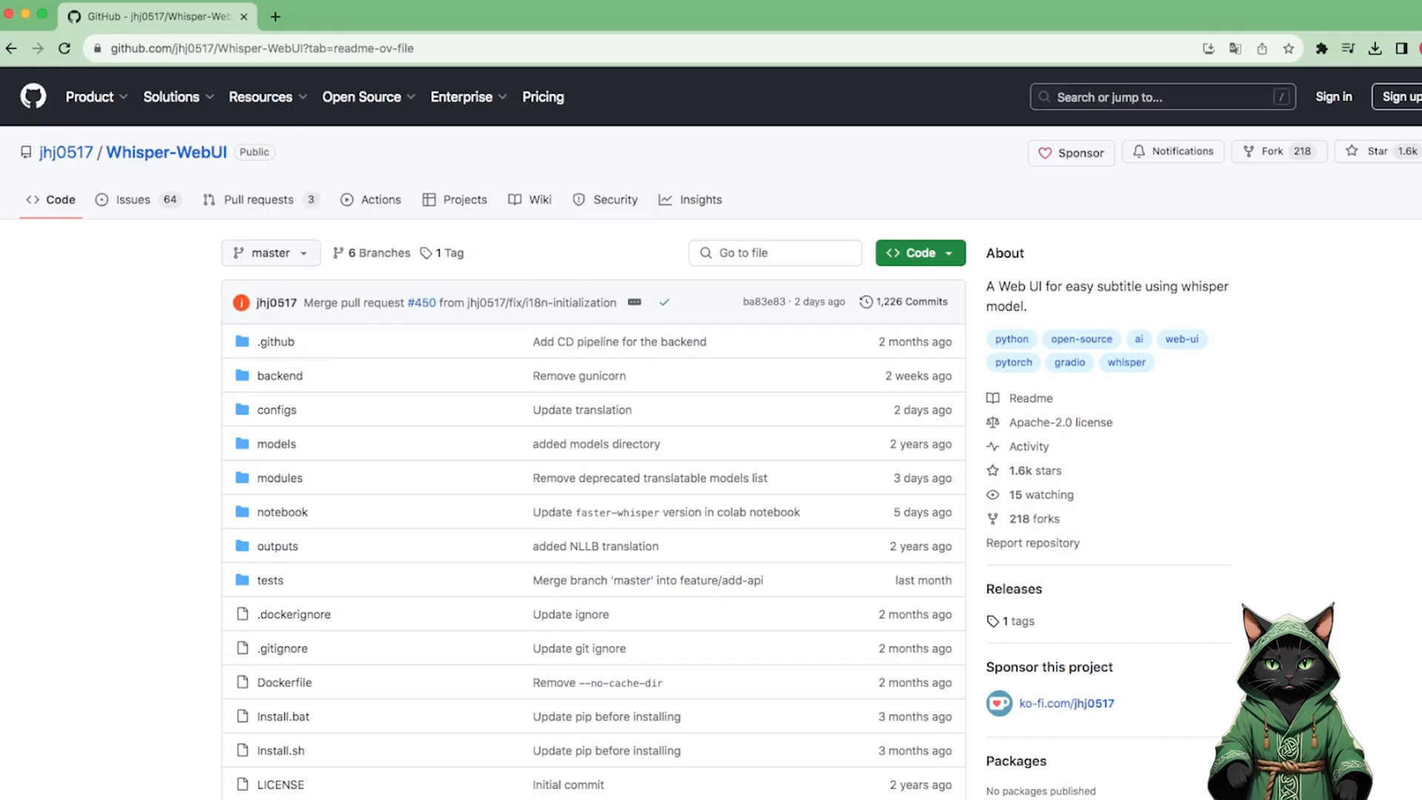
Scroll the Whisper-WebUI README to the Notebook section and follow its Colab 'here' link.
scroll("down", 3)
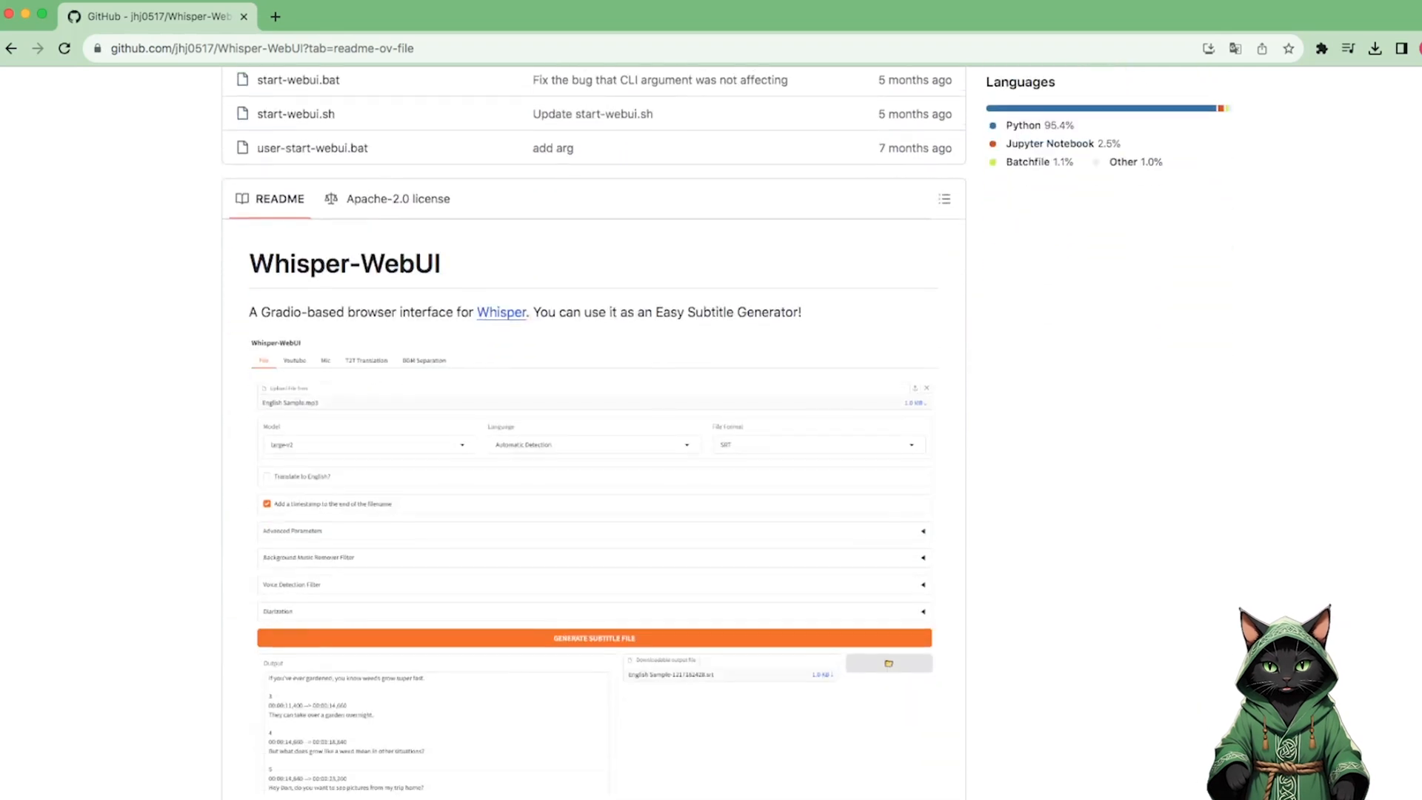
scroll("down", 3)
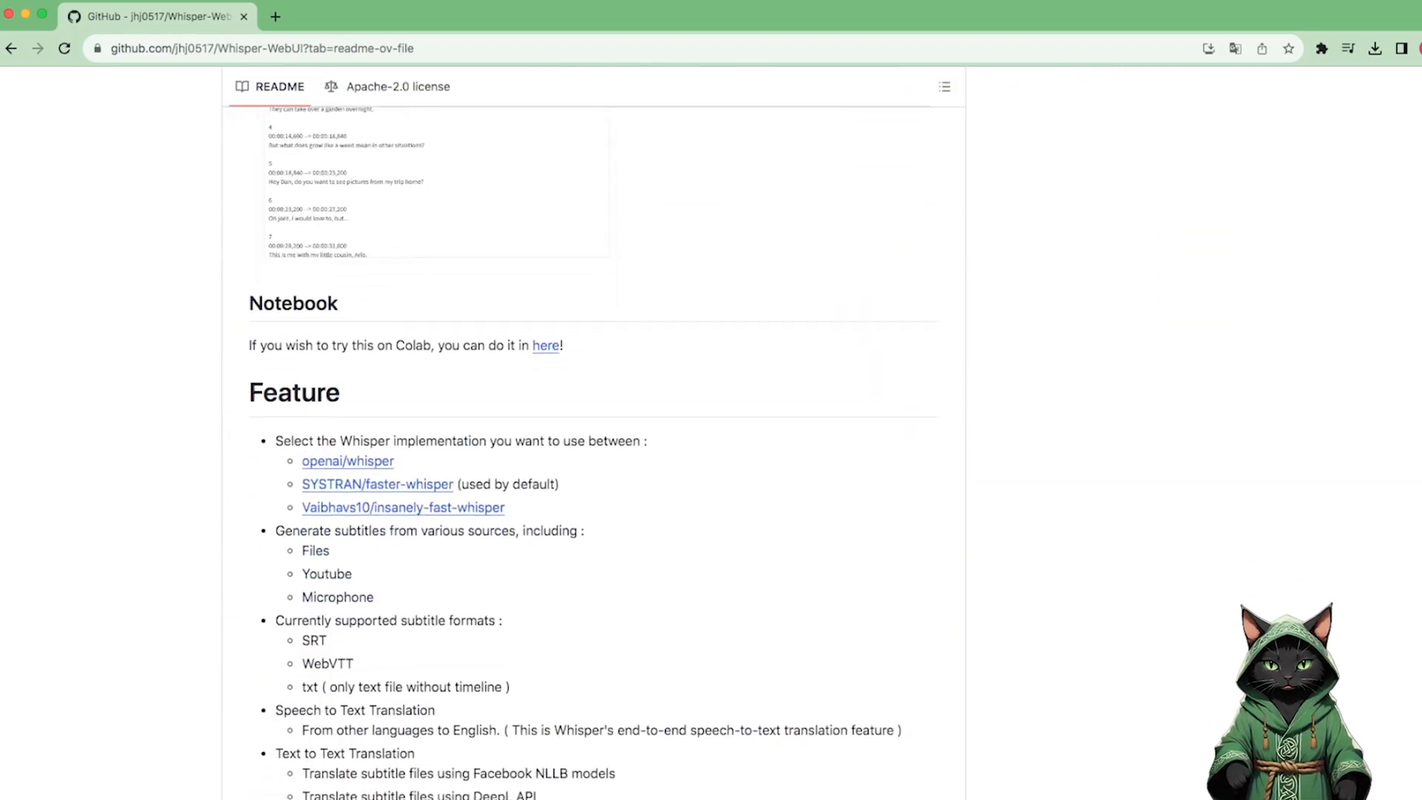
scroll("down", 3)
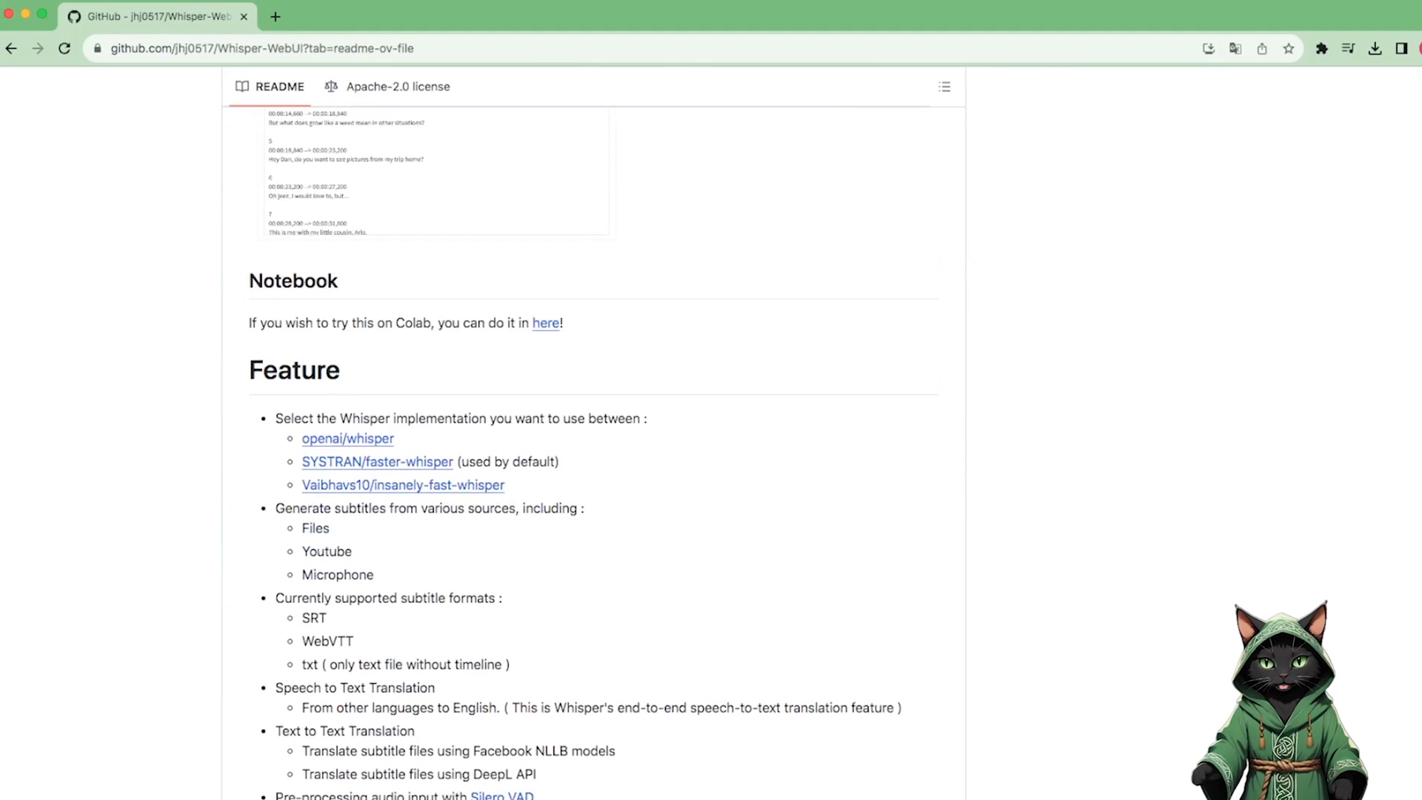
left_click(545, 323)
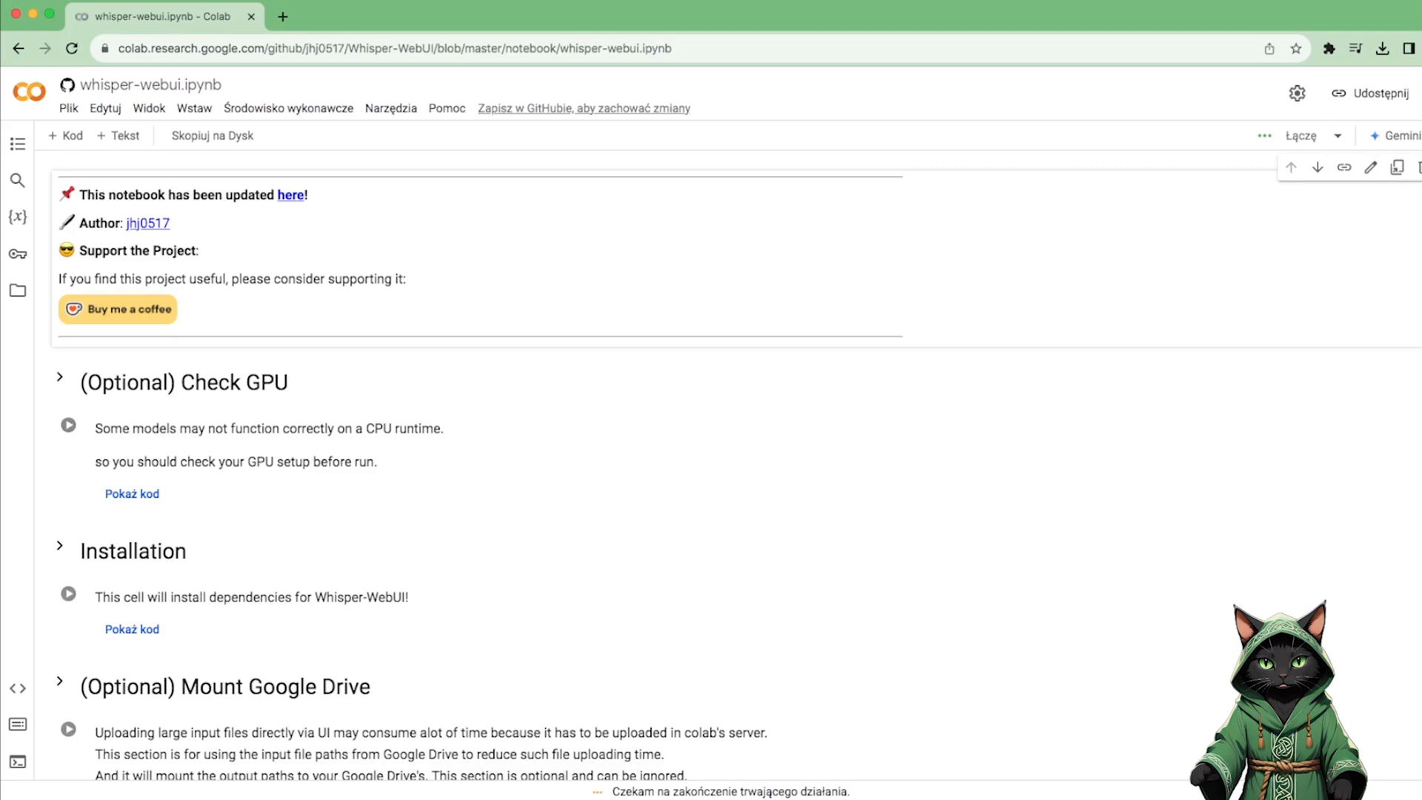
Run the Installation cell, accepting the 'Uruchom mimo to' authorship warning.
left_click(74, 583)
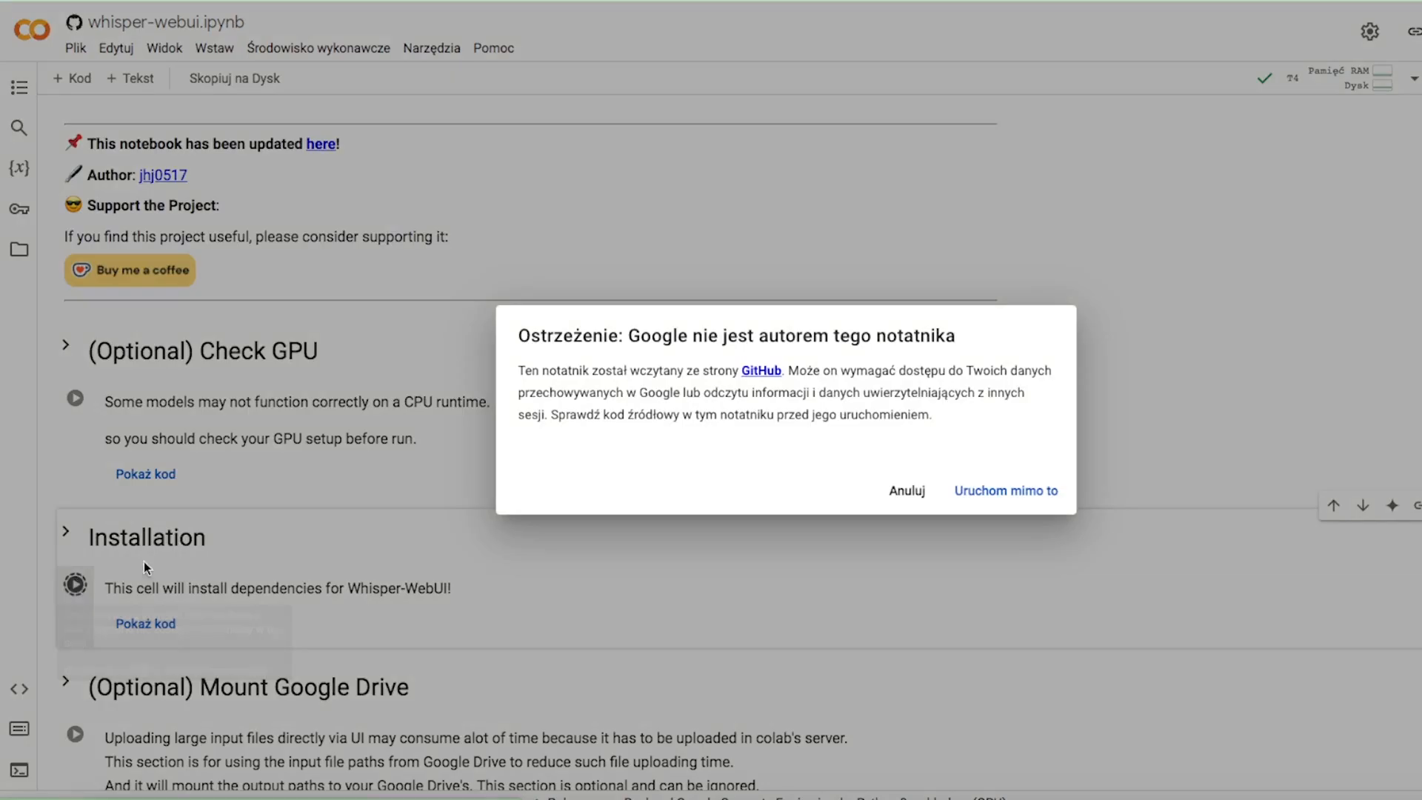
left_click(1006, 490)
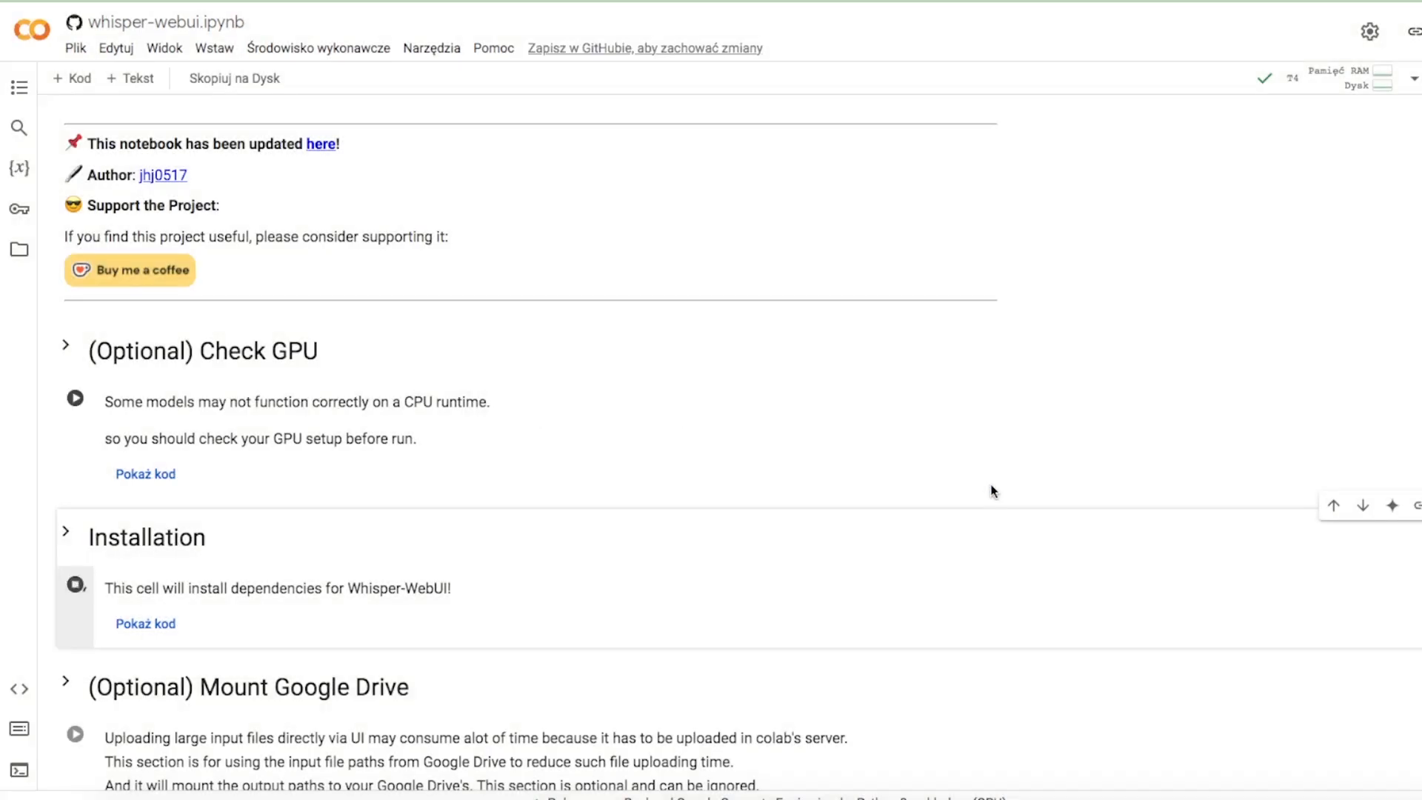
left_click(76, 585)
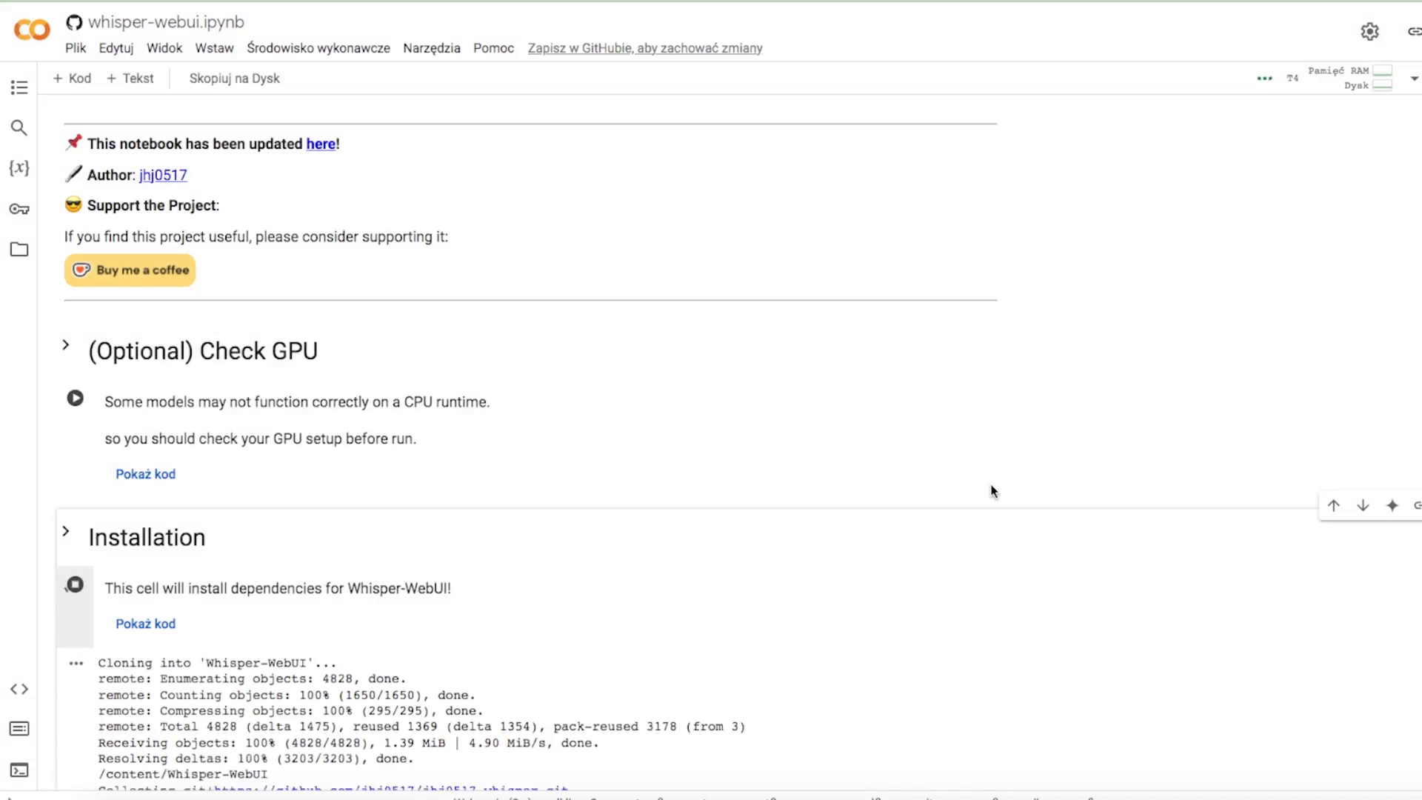
scroll("down", 3)
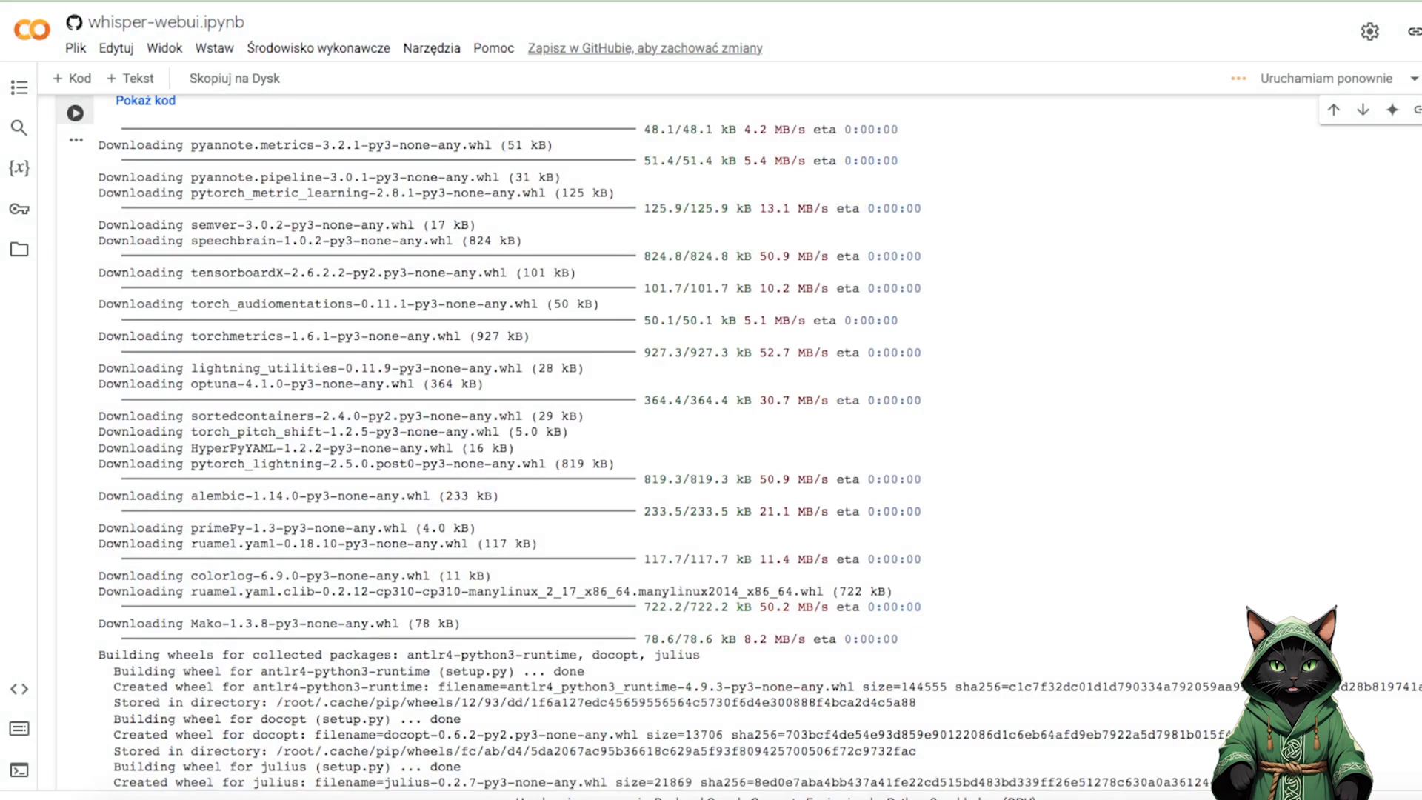
scroll("up", 3)
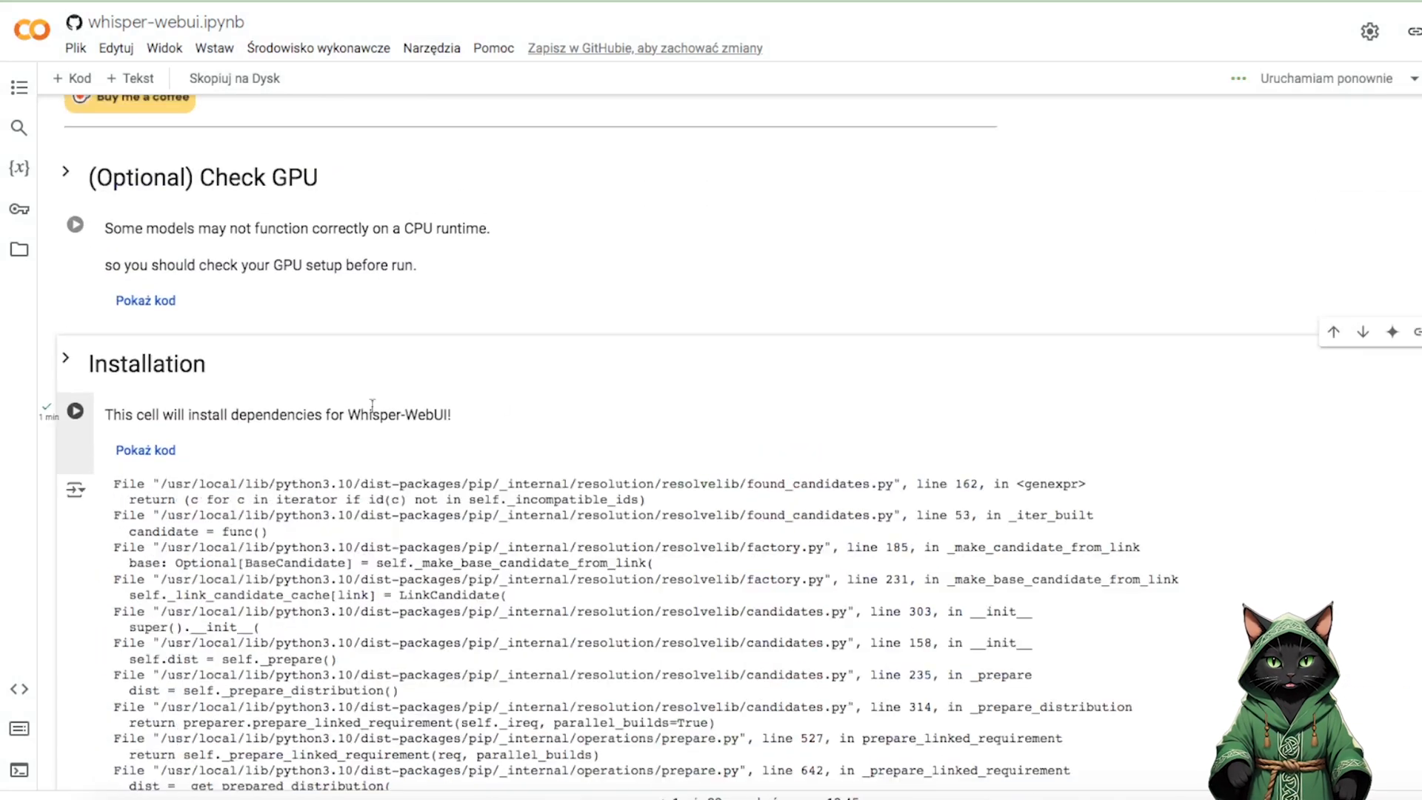
Rerun the installation after its error, then run the optional Mount Google Drive cell.
left_click(76, 410)
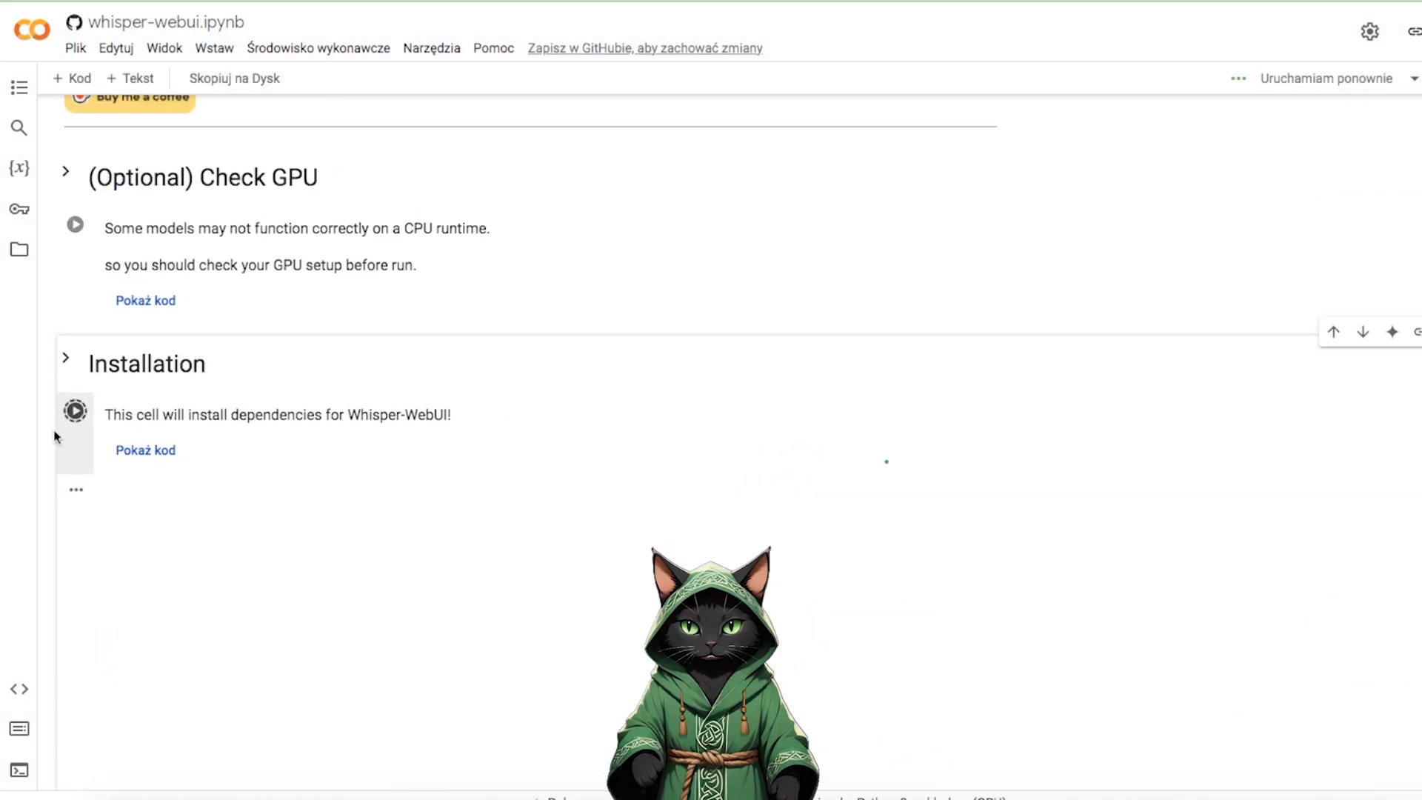
left_click(76, 411)
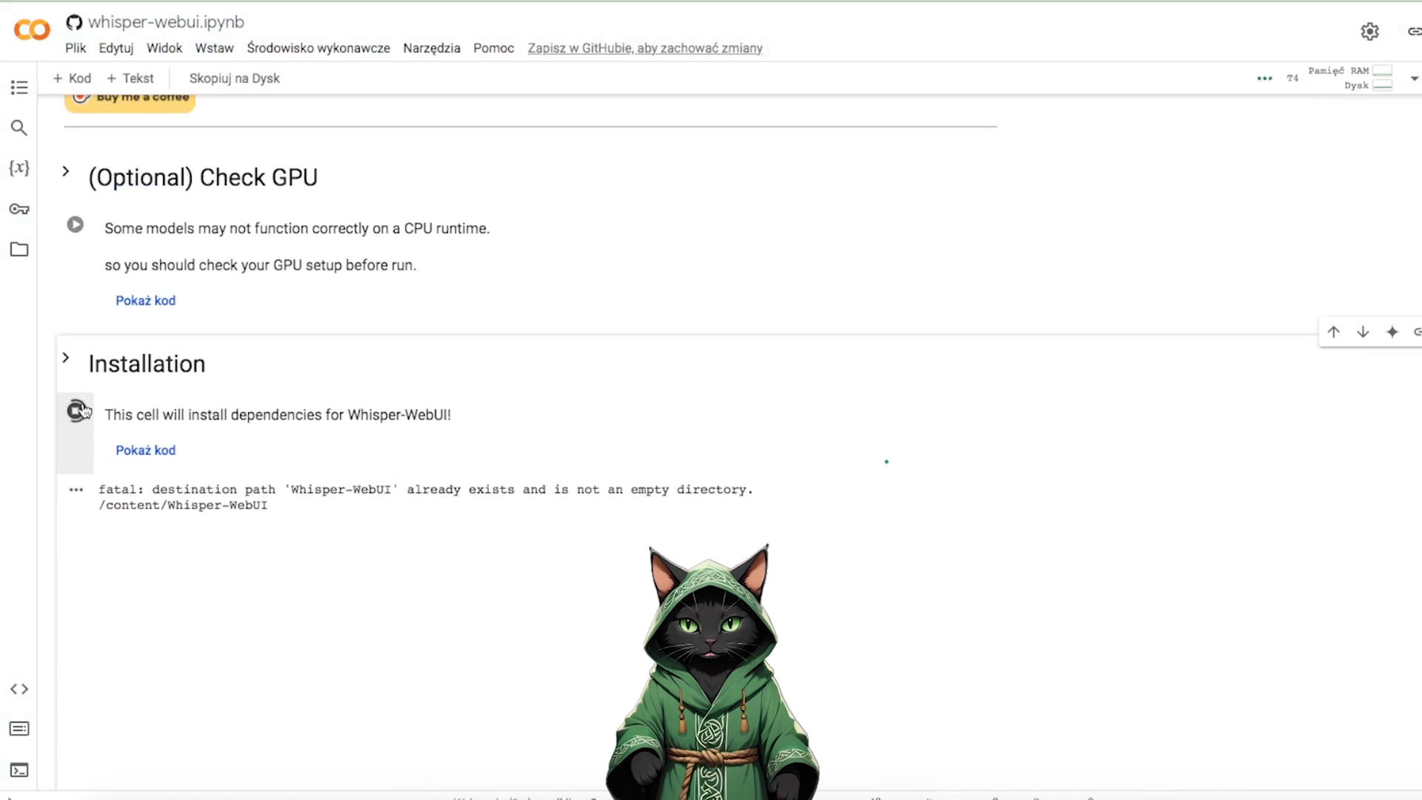
left_click(74, 409)
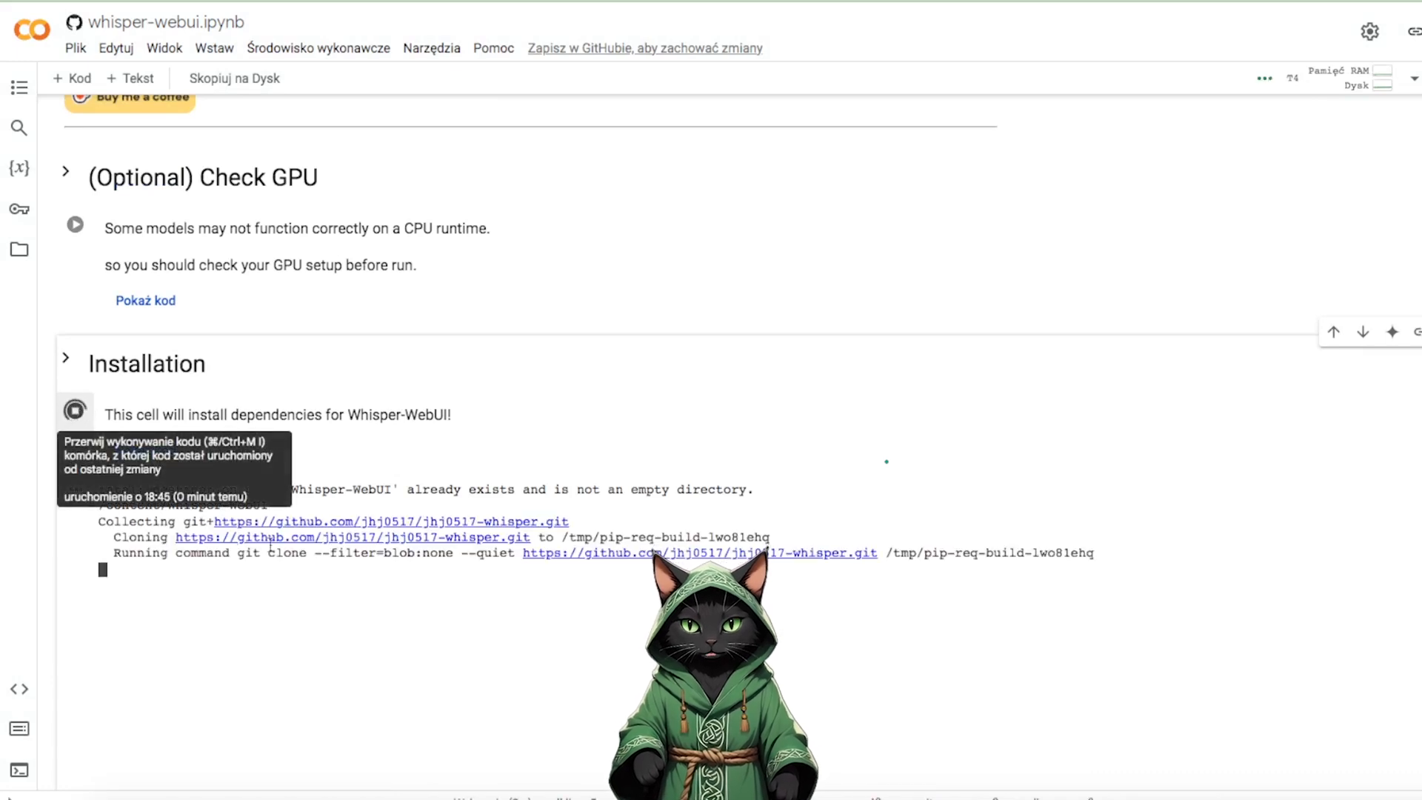
scroll("down", 3)
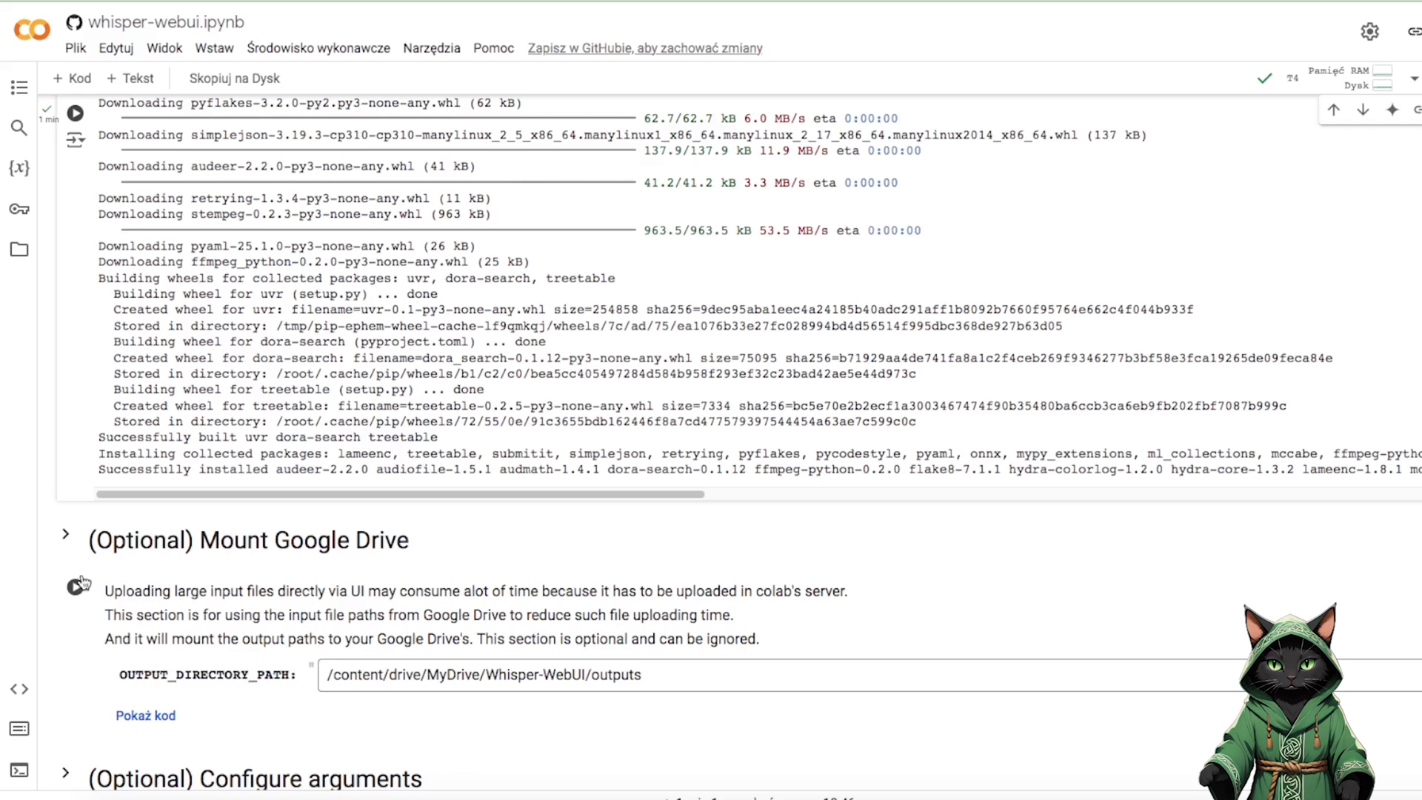
mouse_move(12, 637)
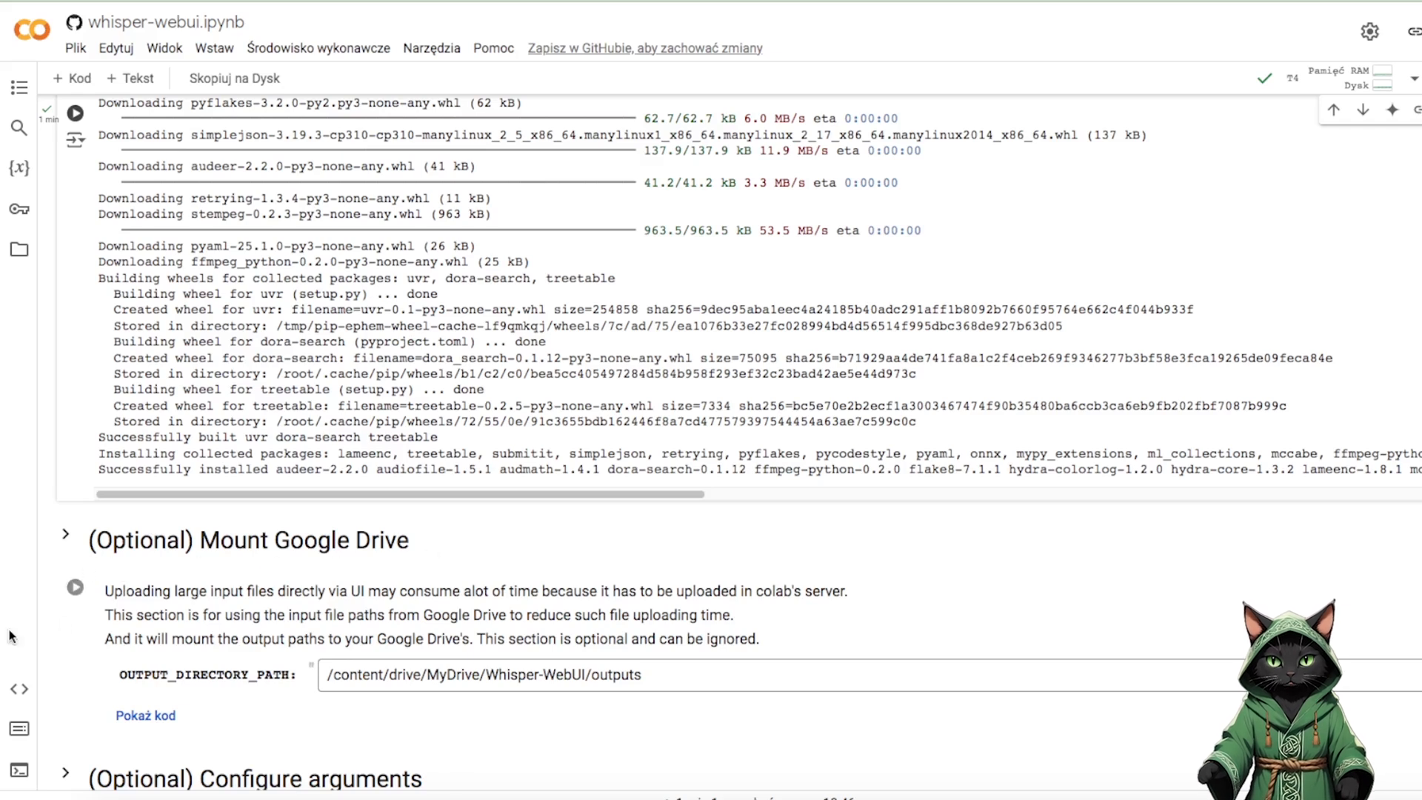
left_click(74, 586)
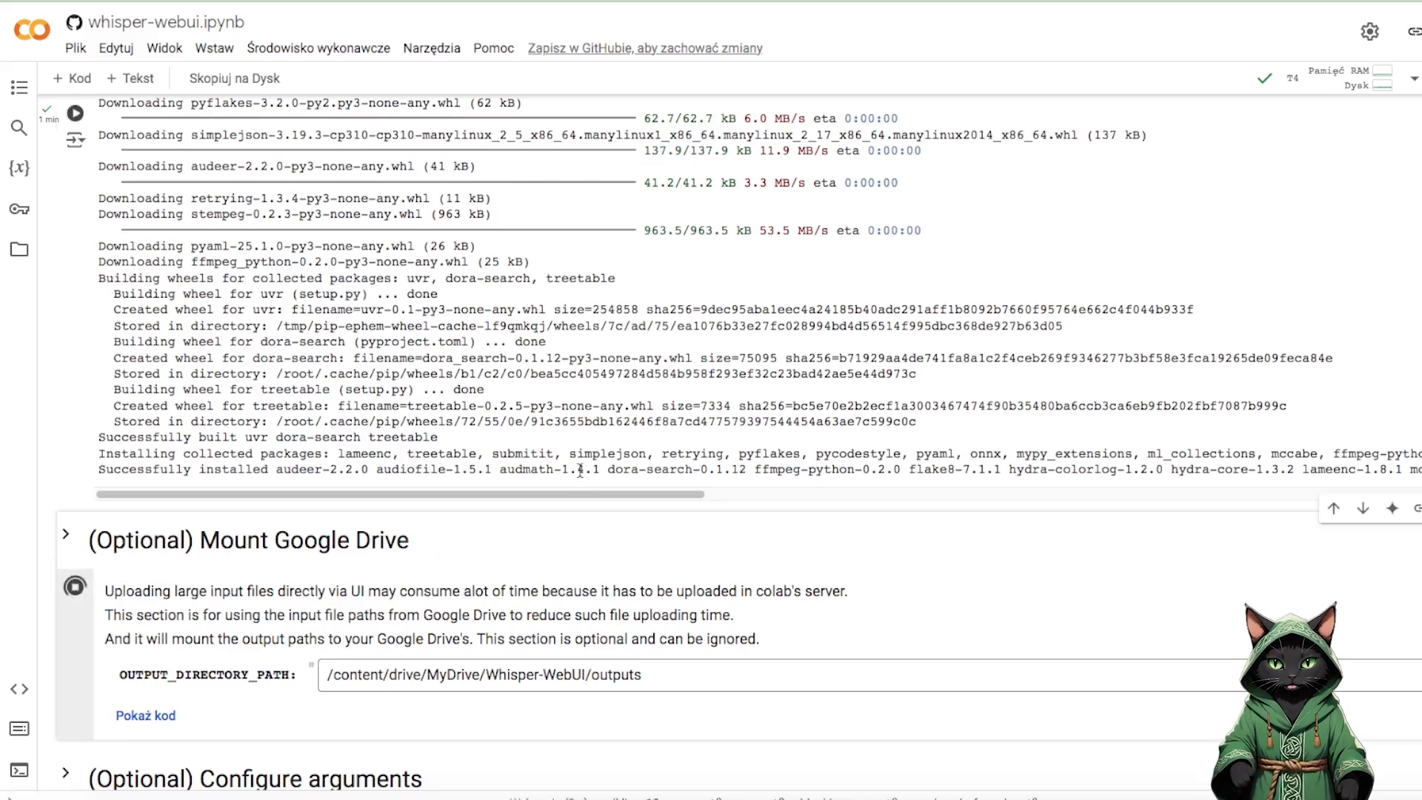
scroll("down", 3)
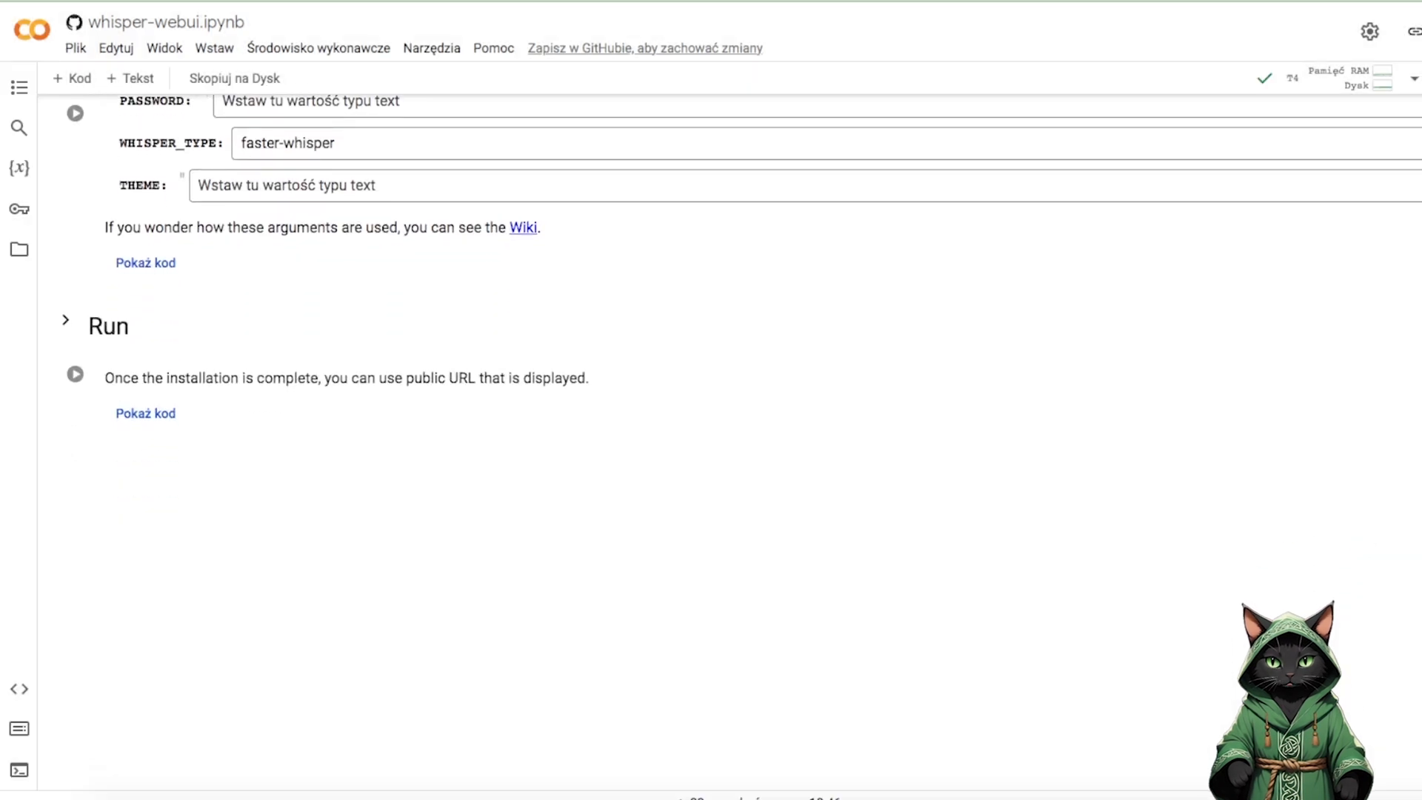
mouse_move(215, 349)
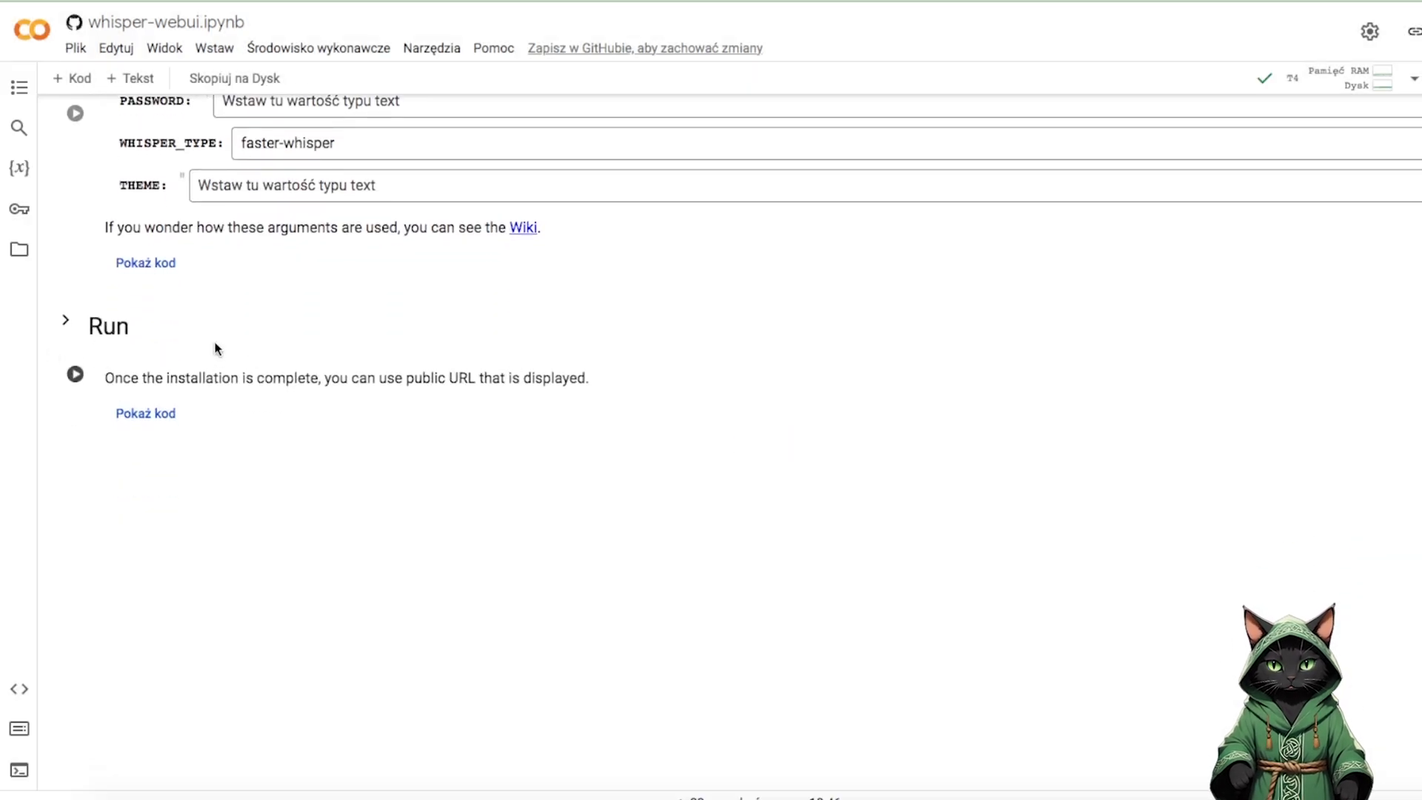
mouse_move(53, 391)
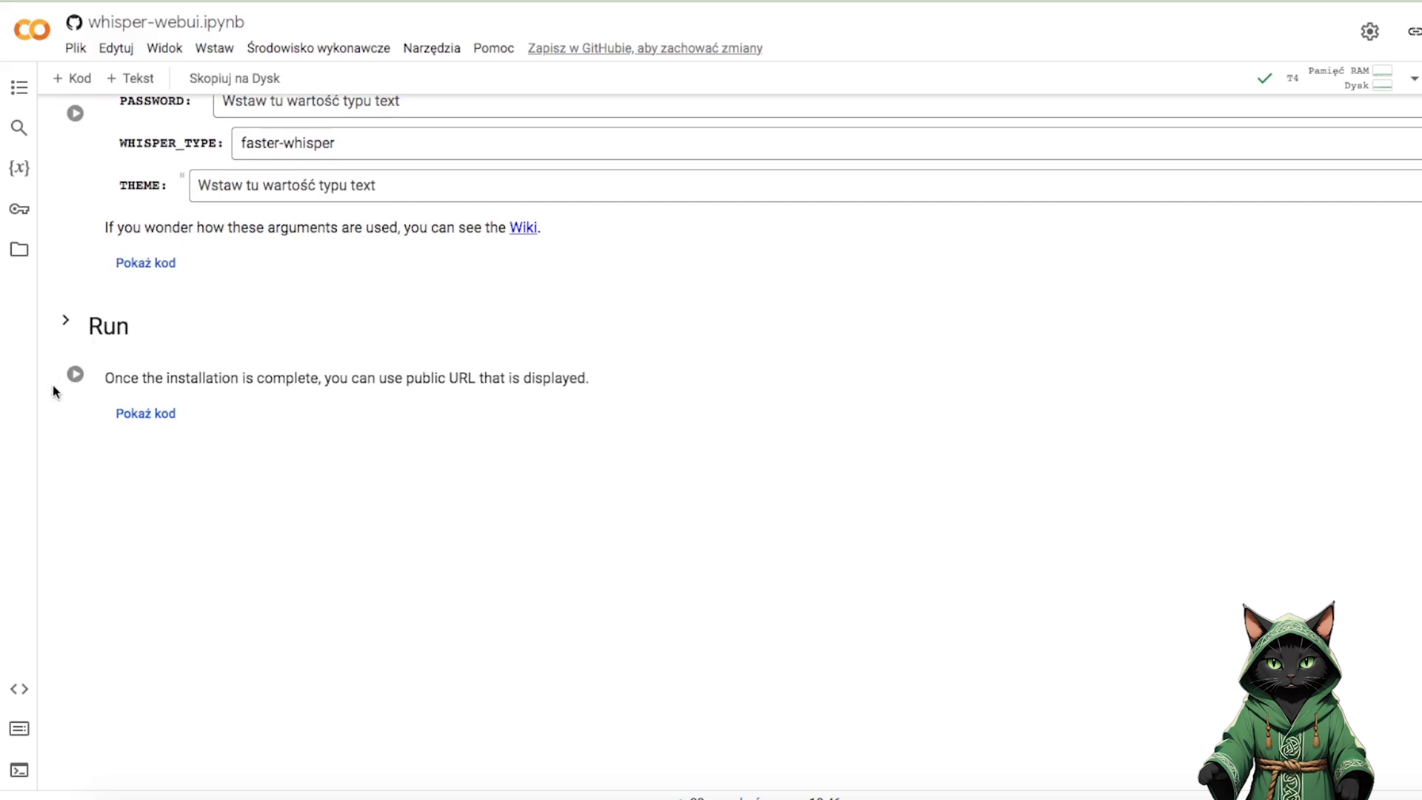
Launch the Whisper-WebUI server from the Run cell and open its gradio.live link.
left_click(76, 373)
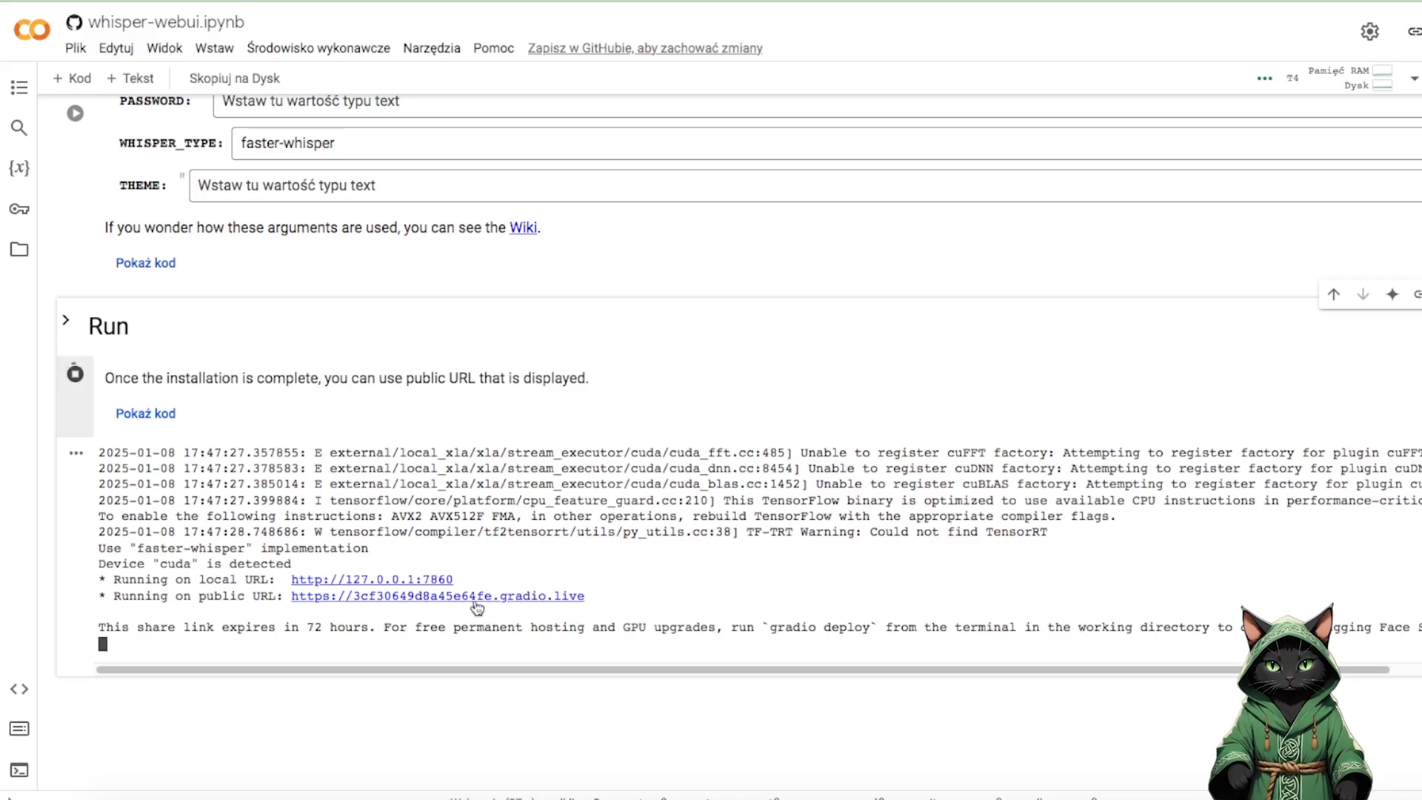
left_click(438, 595)
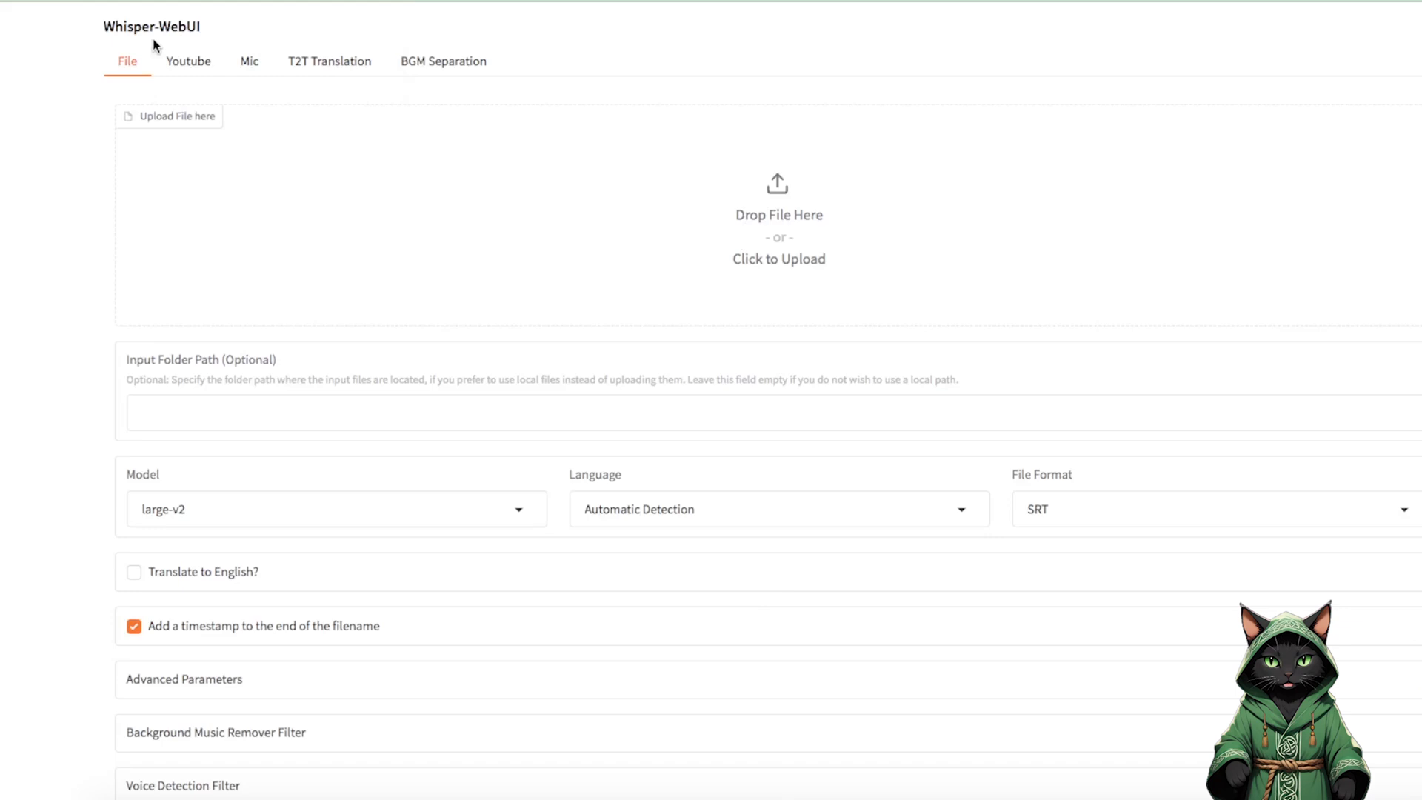
mouse_move(590, 218)
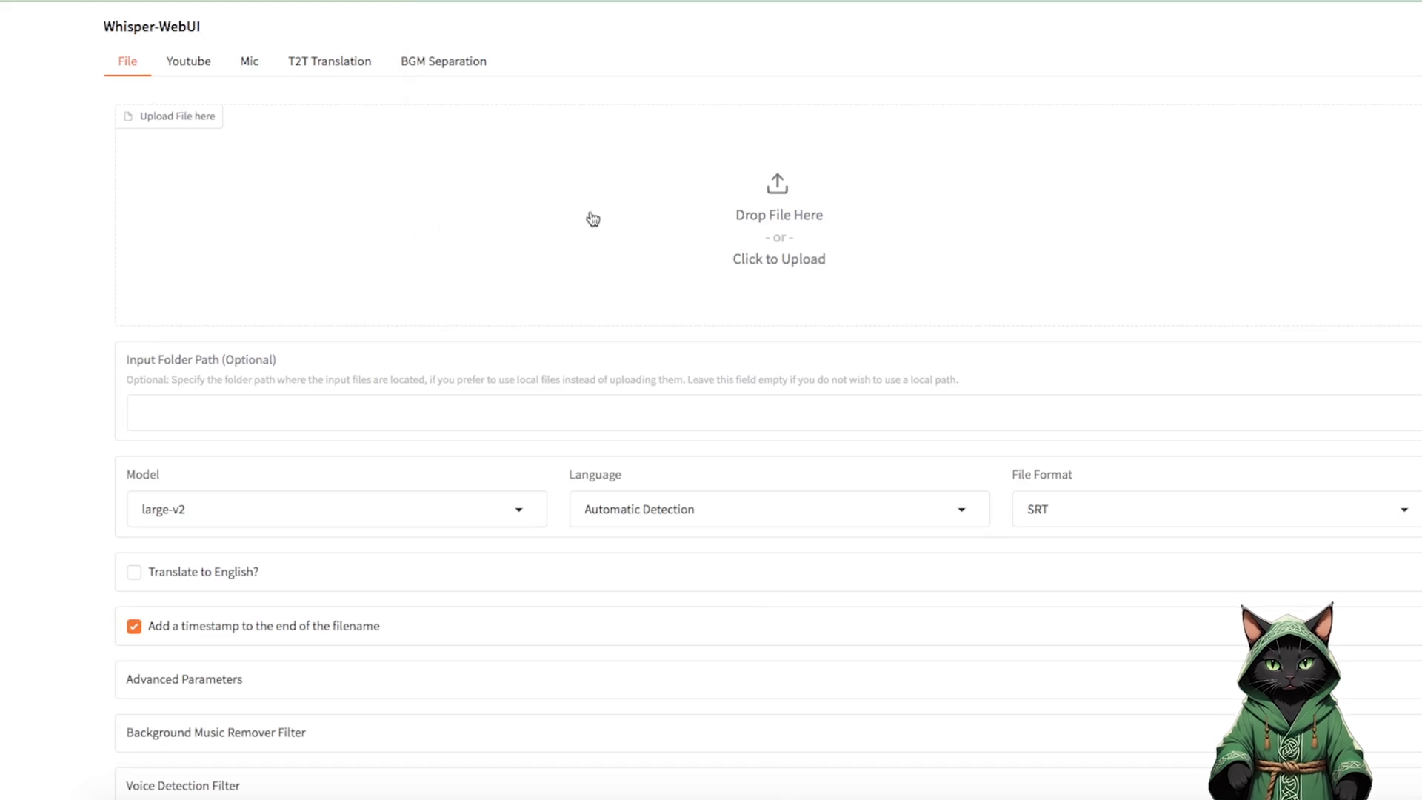
mouse_move(751, 272)
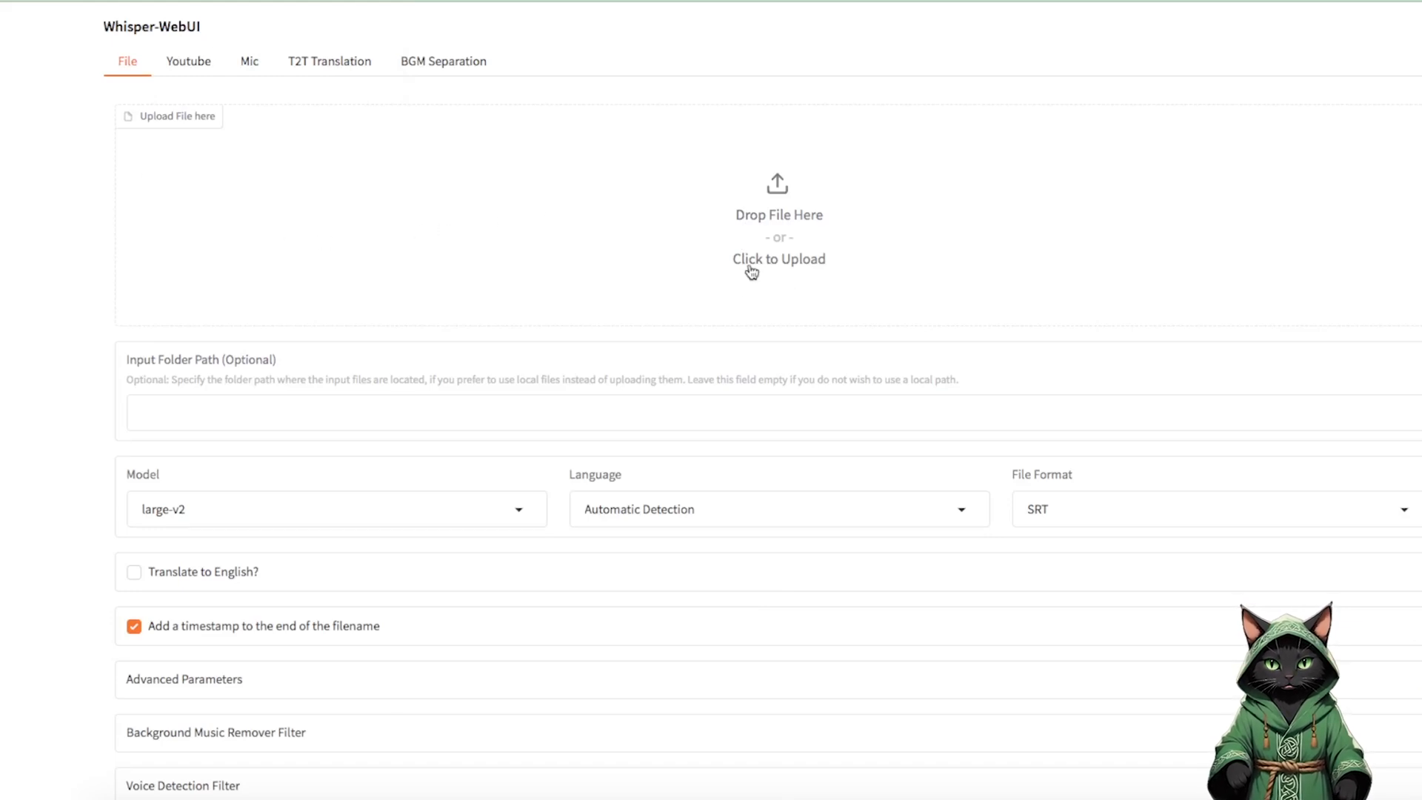
mouse_move(591, 354)
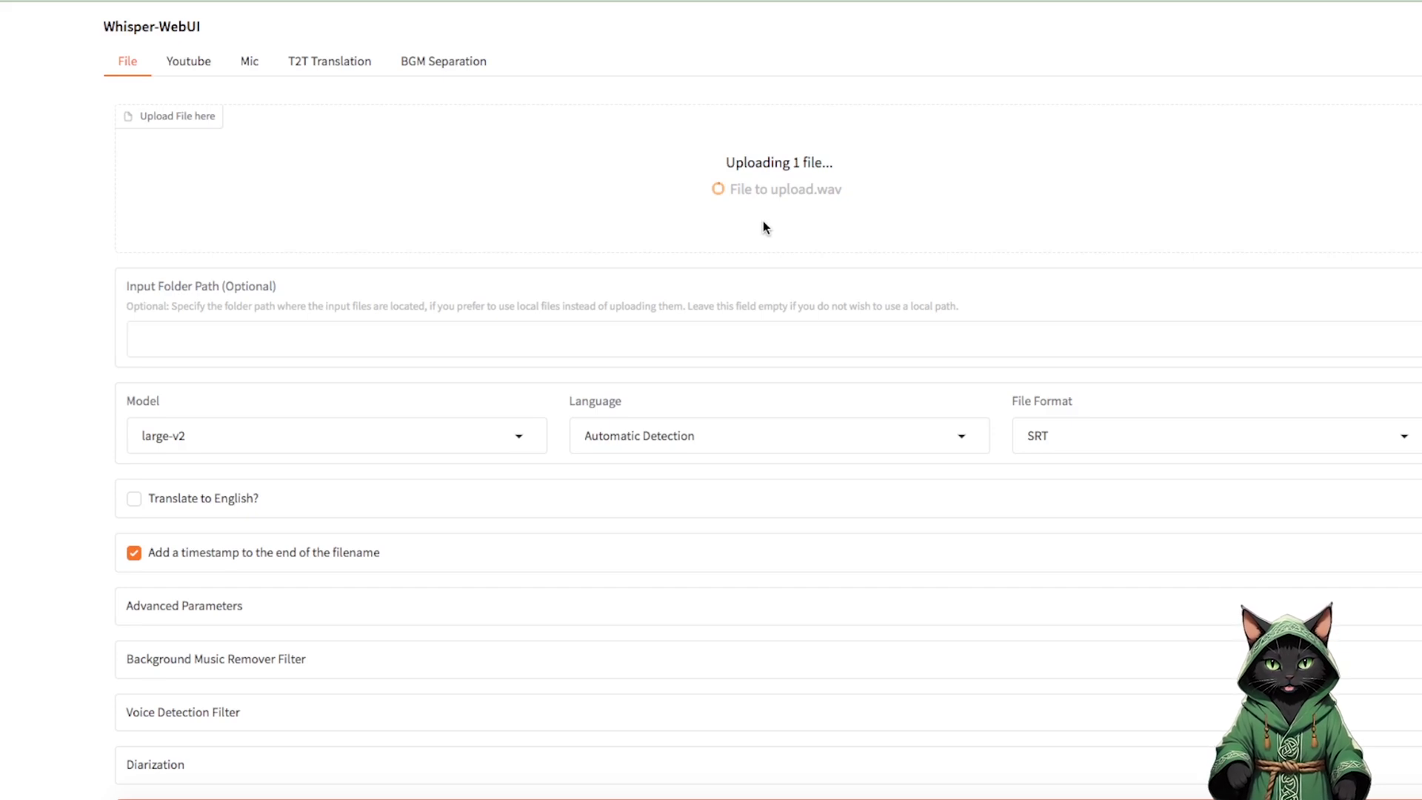
mouse_move(179, 460)
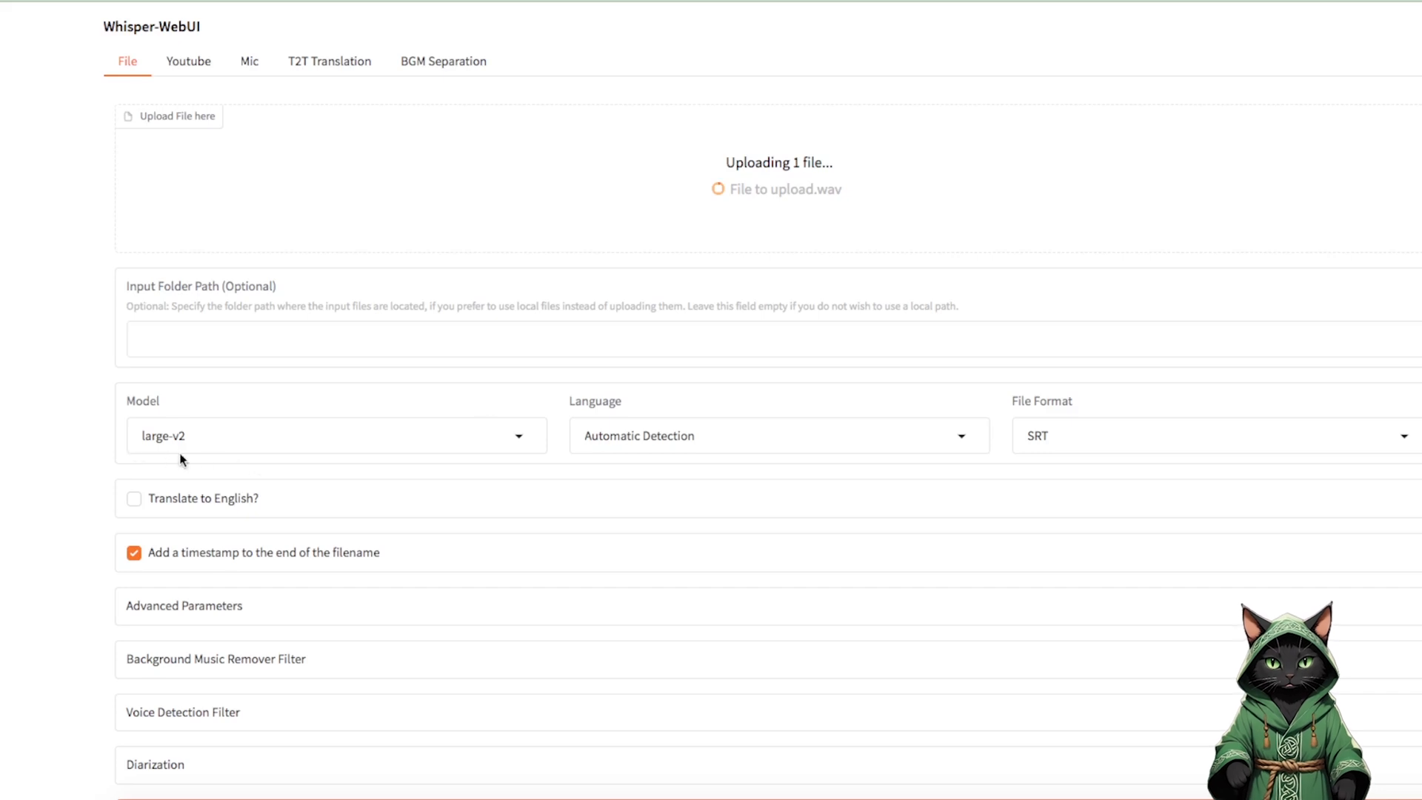
mouse_move(242, 452)
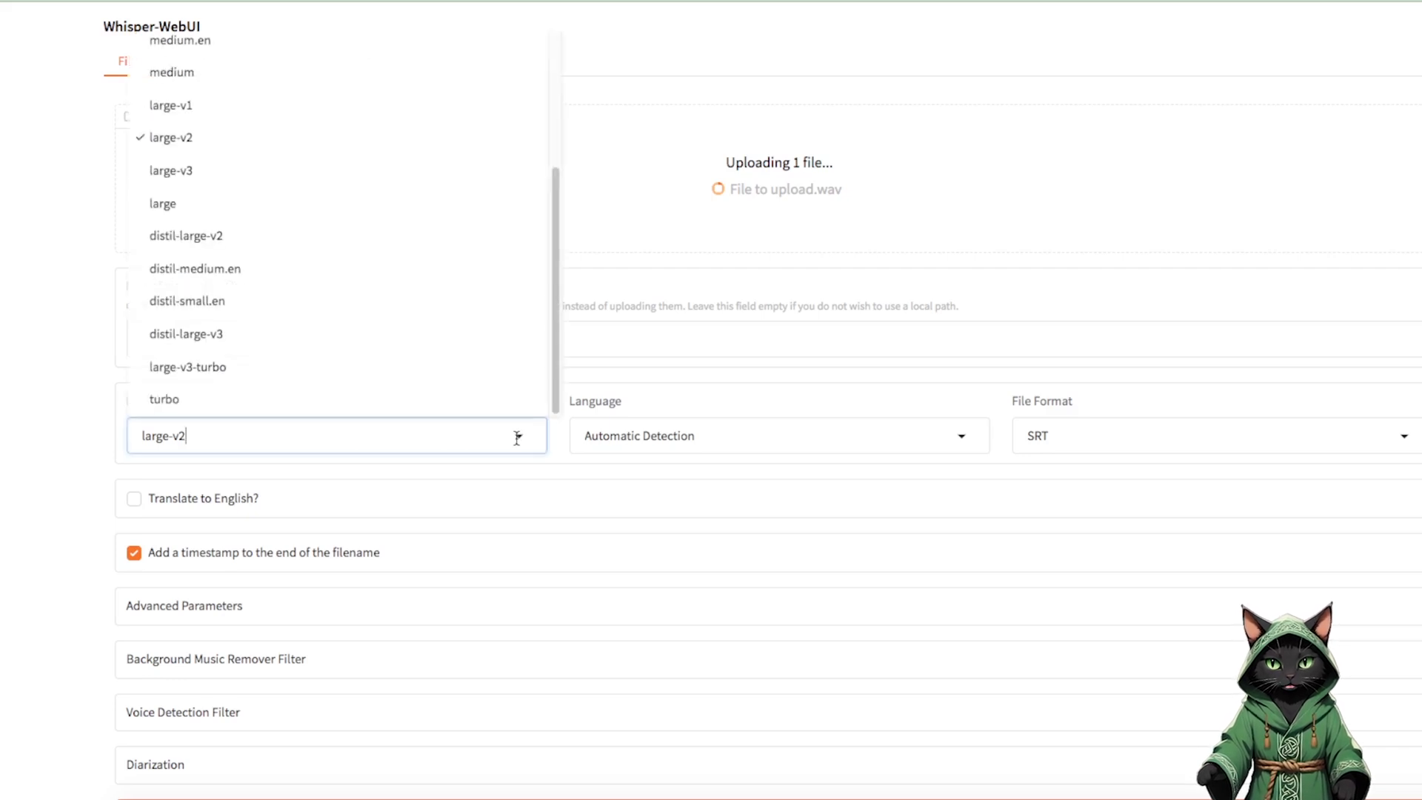
Keep large-v2 selected as the transcription model.
left_click(170, 137)
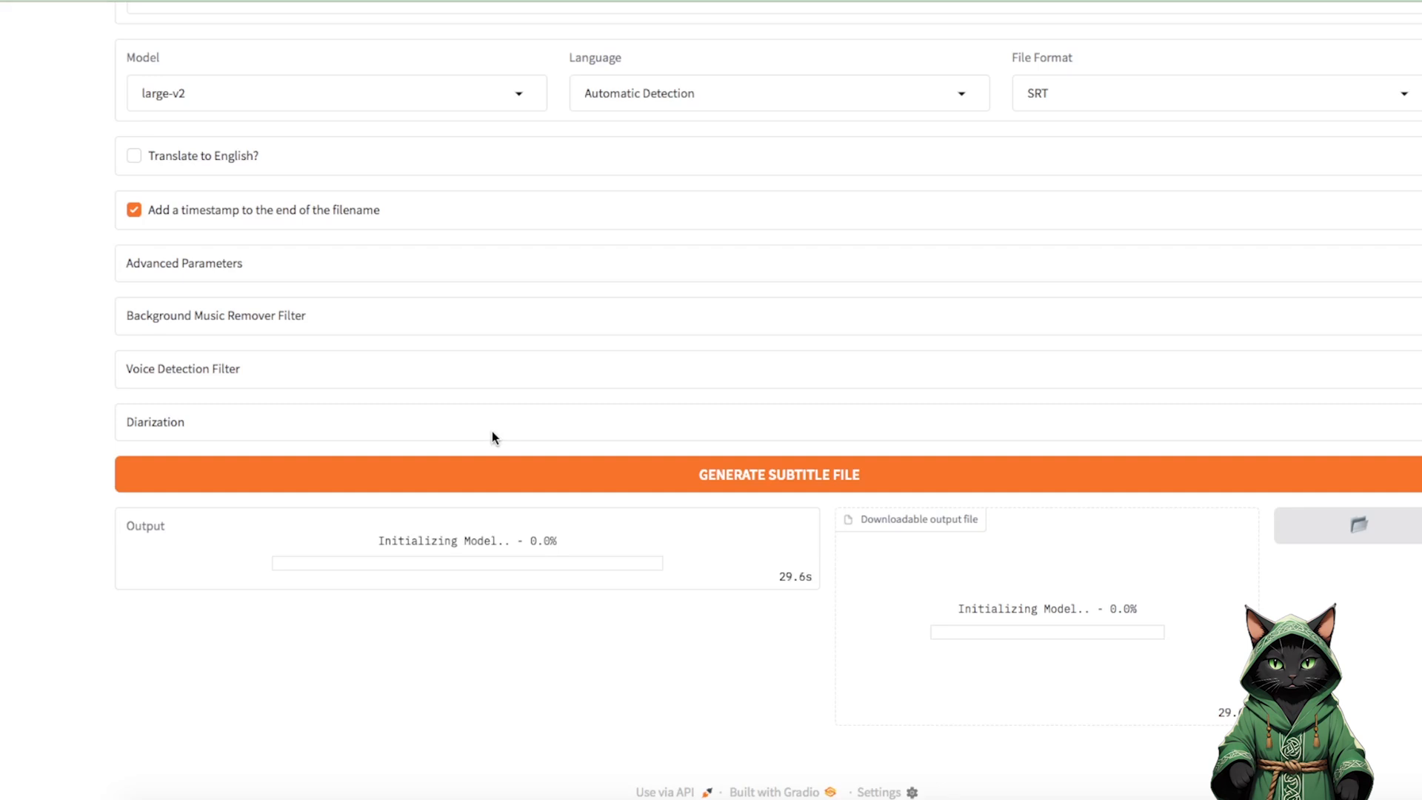
mouse_move(418, 619)
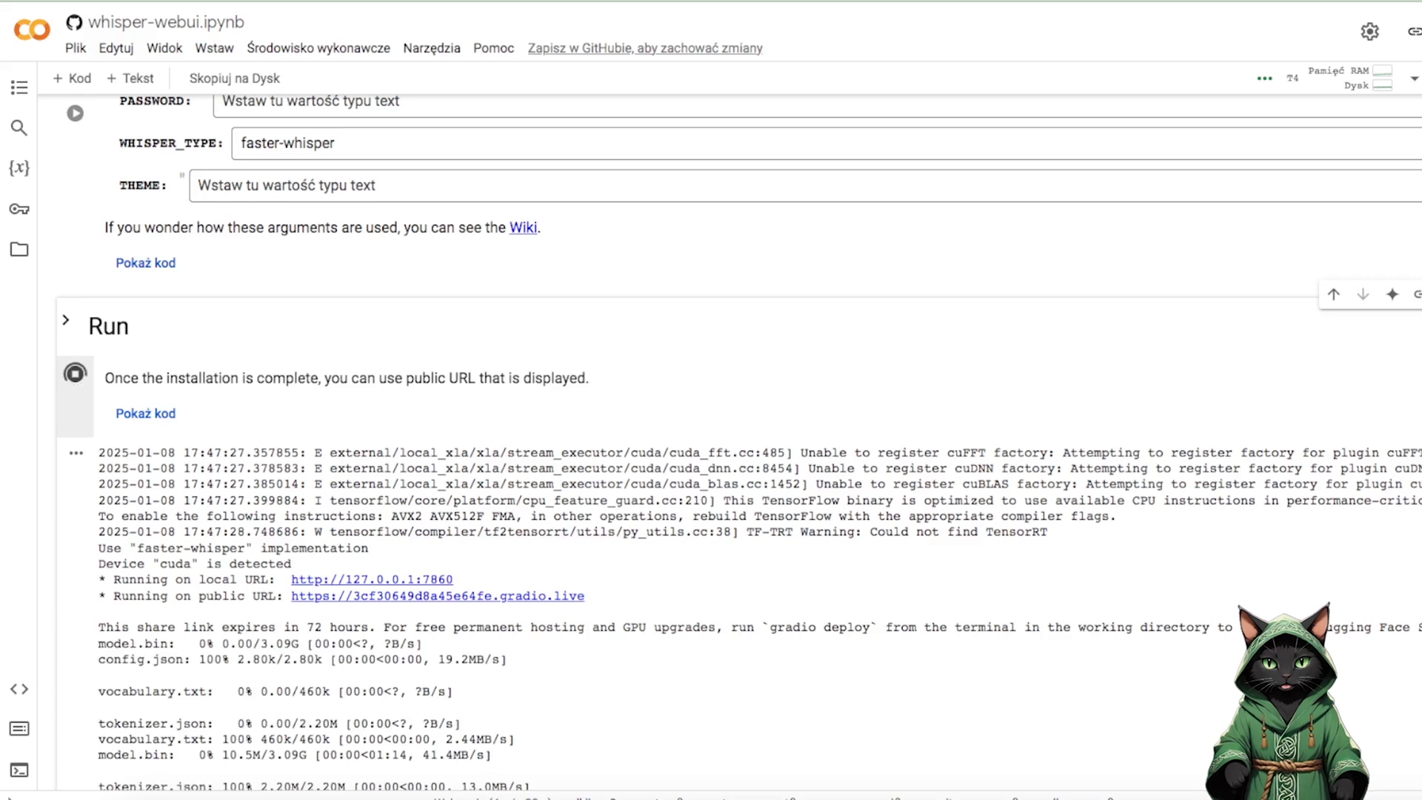
Scroll through the Whisper-WebUI page while the SRT transcription runs.
scroll("down", 3)
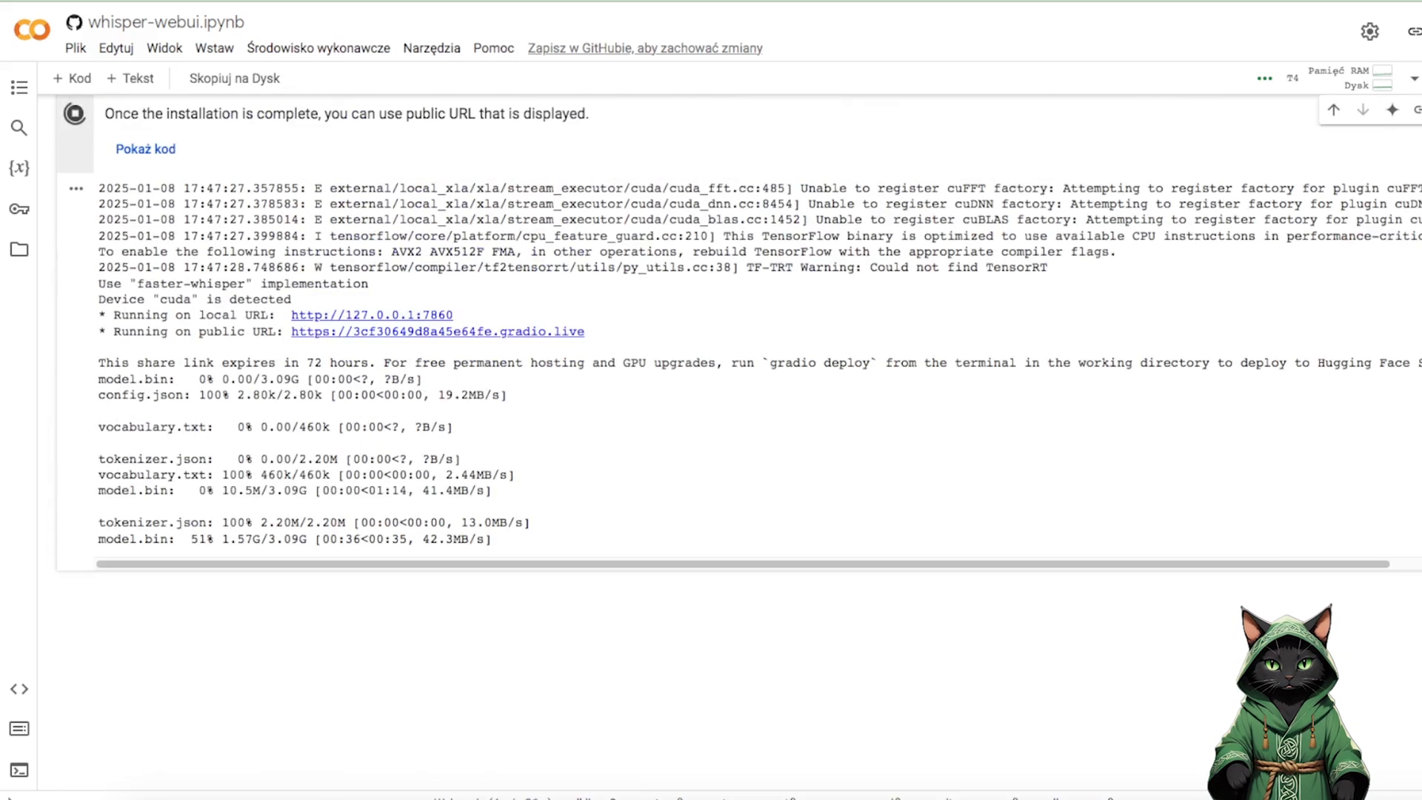
scroll("up", 3)
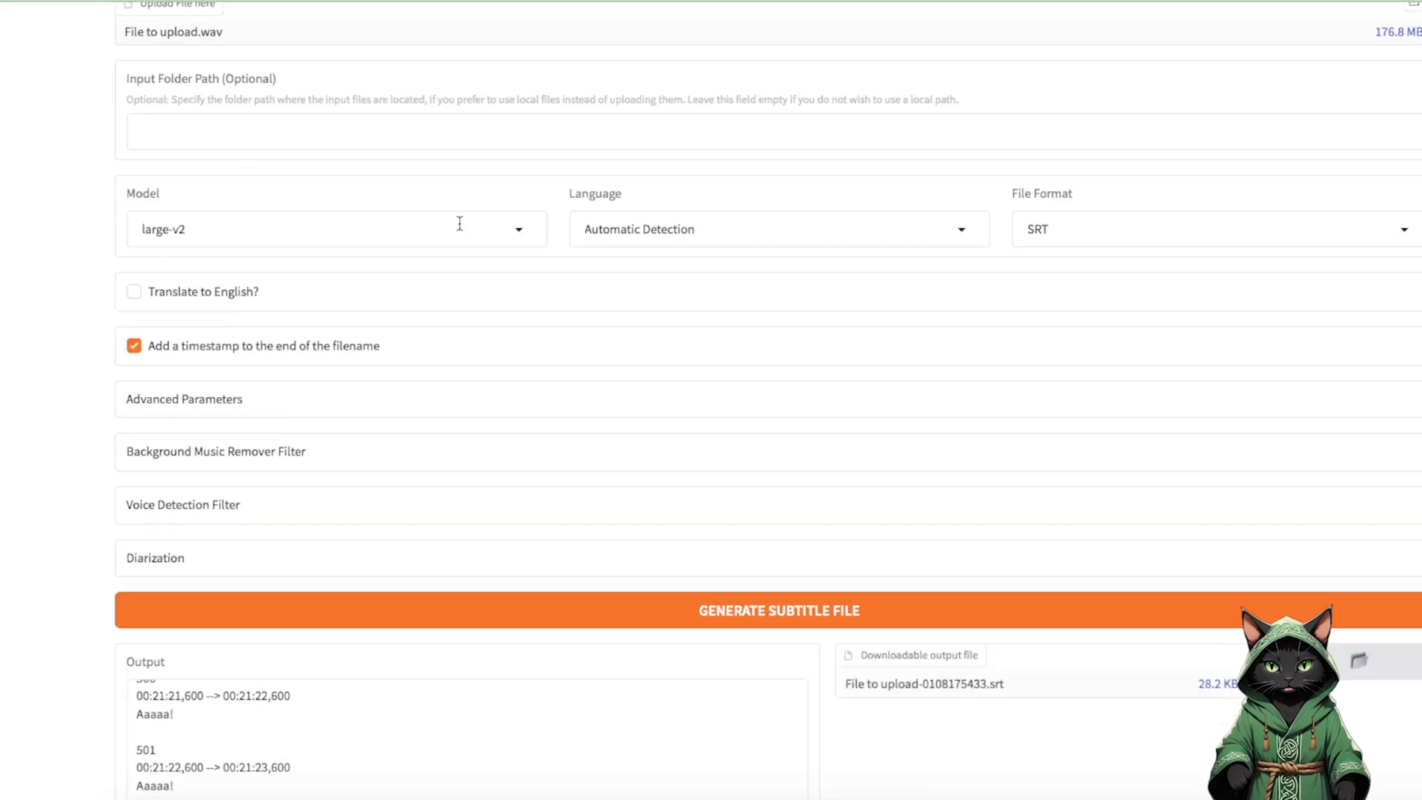
mouse_move(1231, 355)
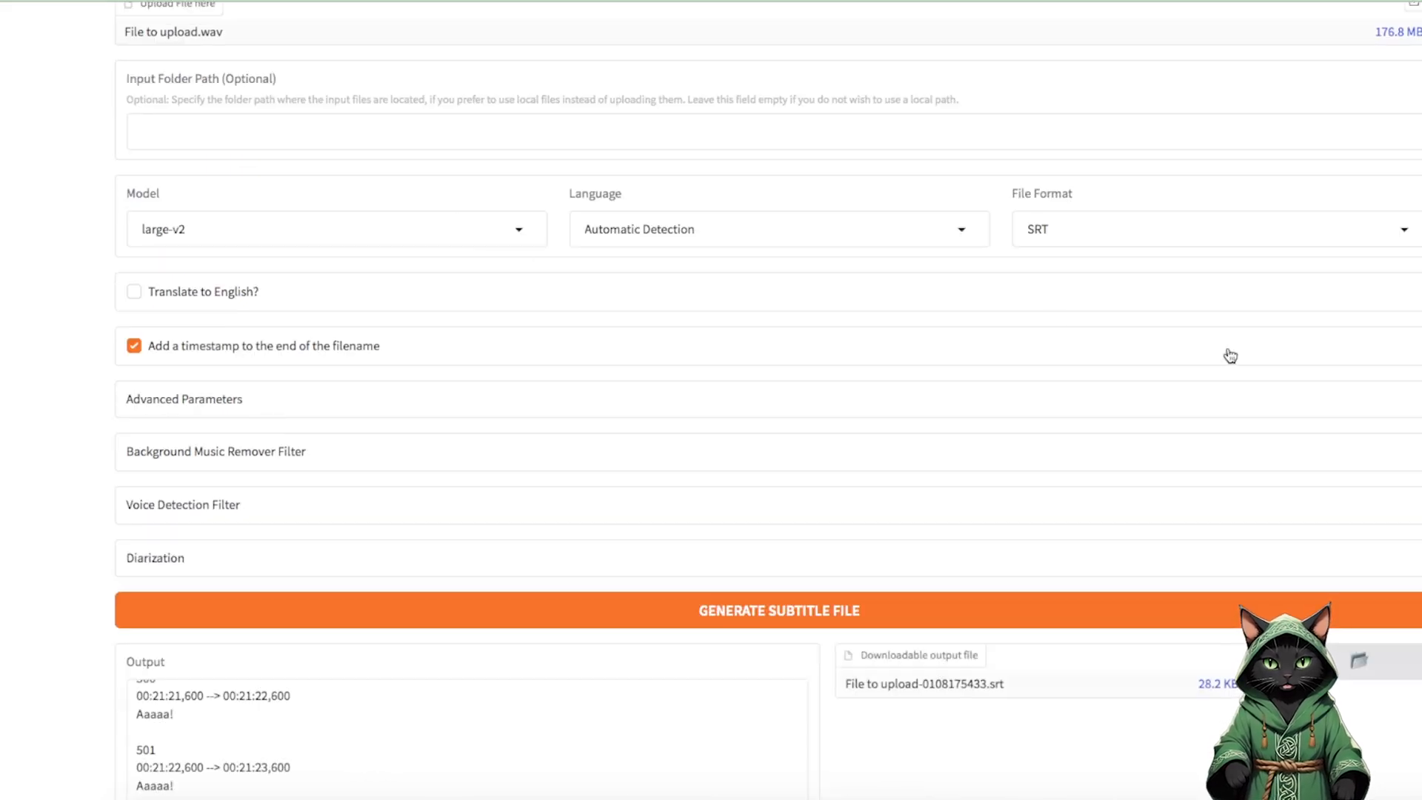
scroll("down", 3)
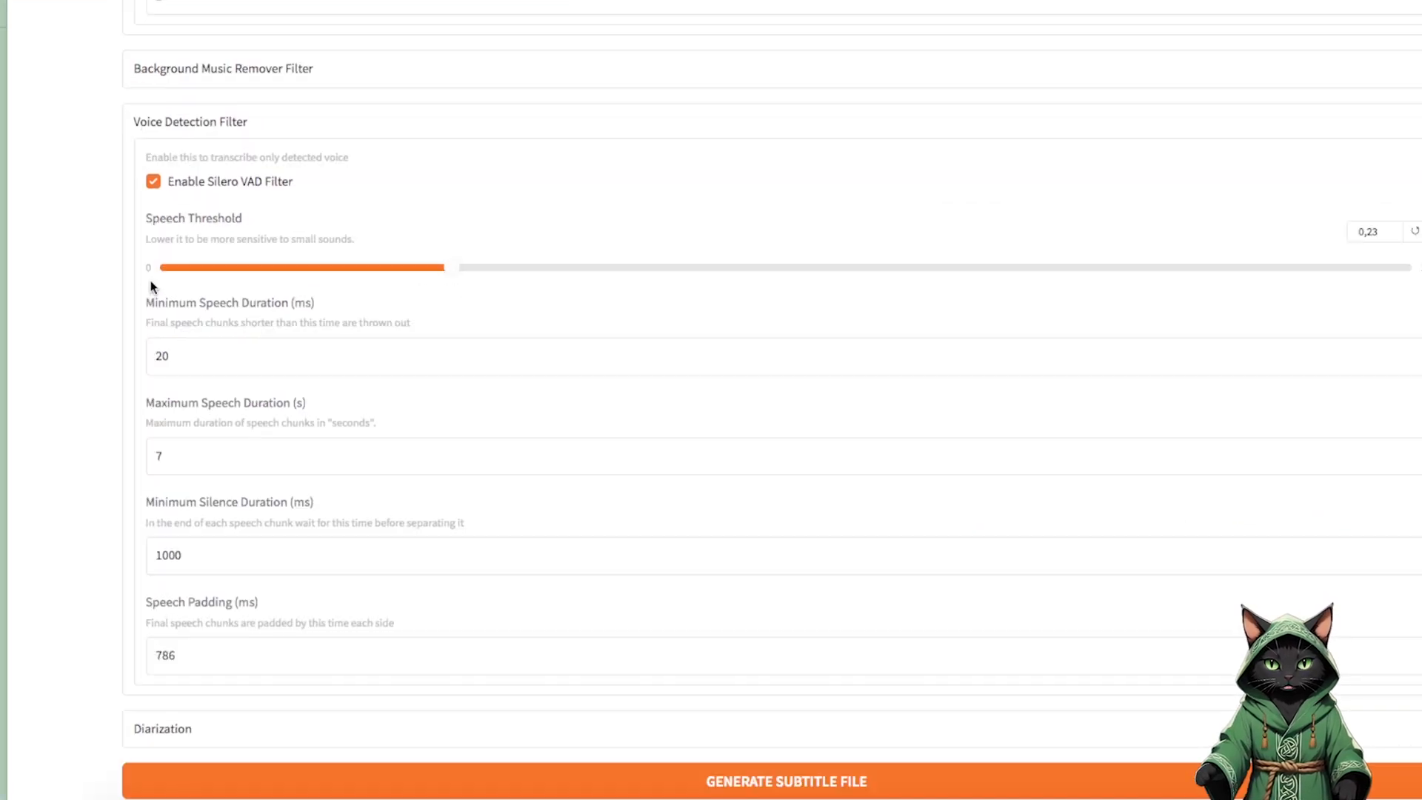
mouse_move(281, 255)
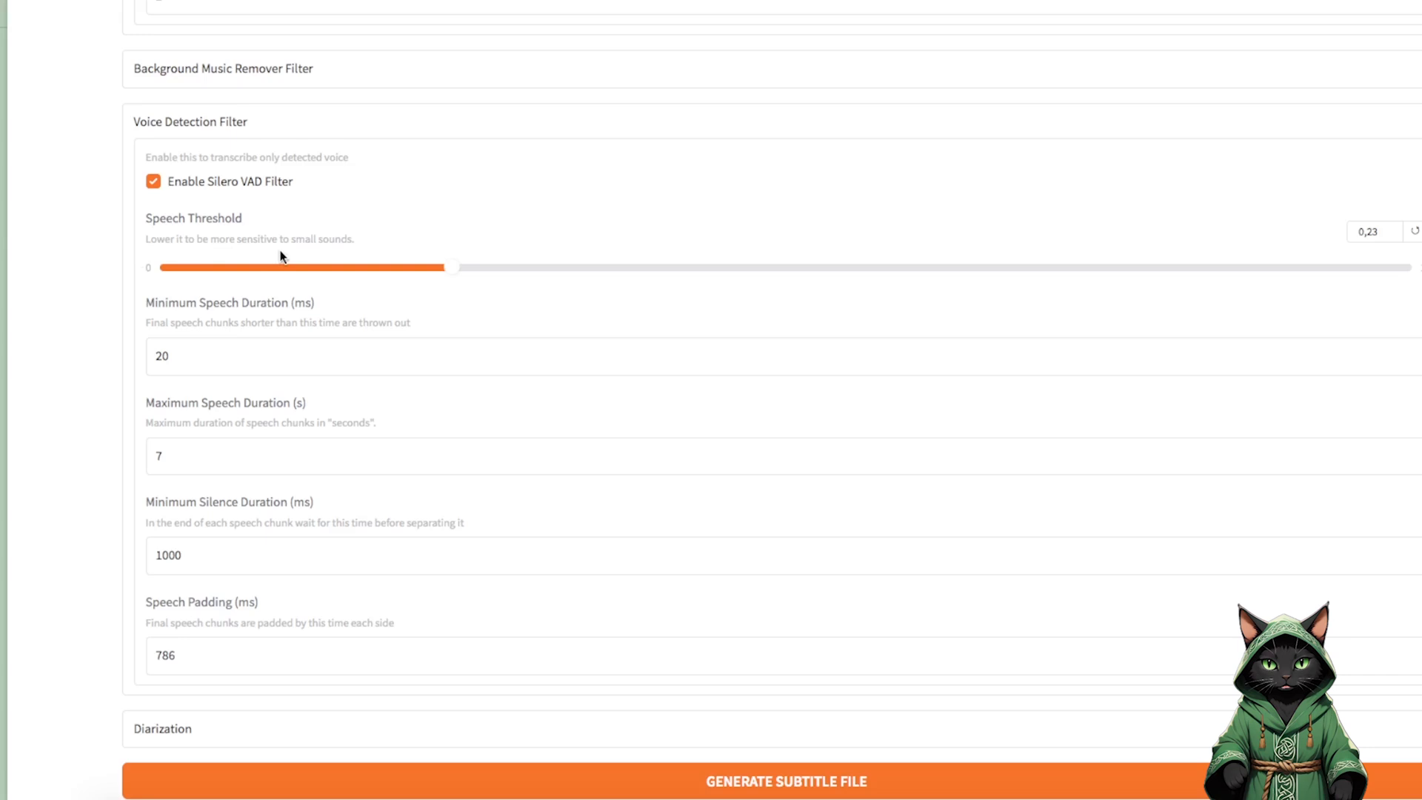
mouse_move(396, 263)
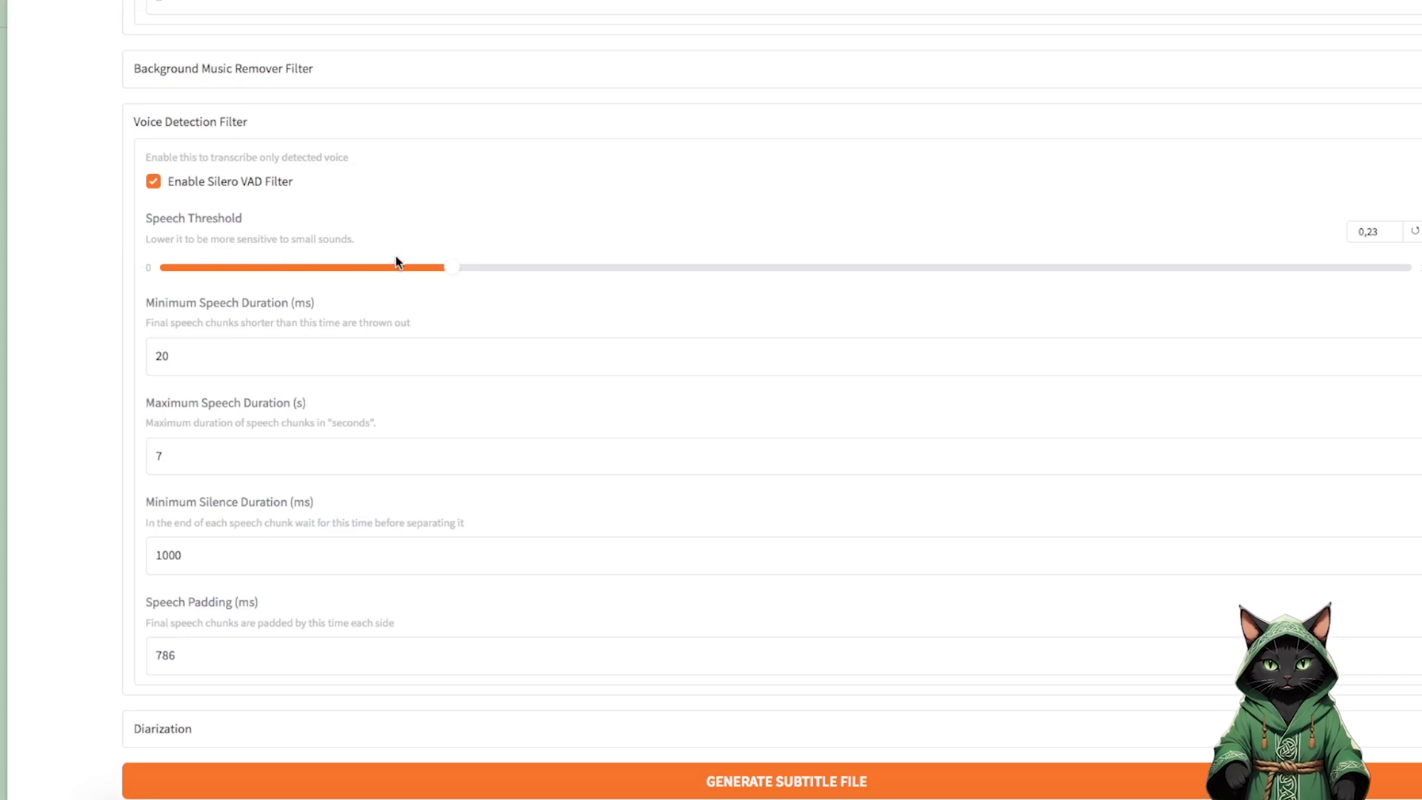
mouse_move(203, 400)
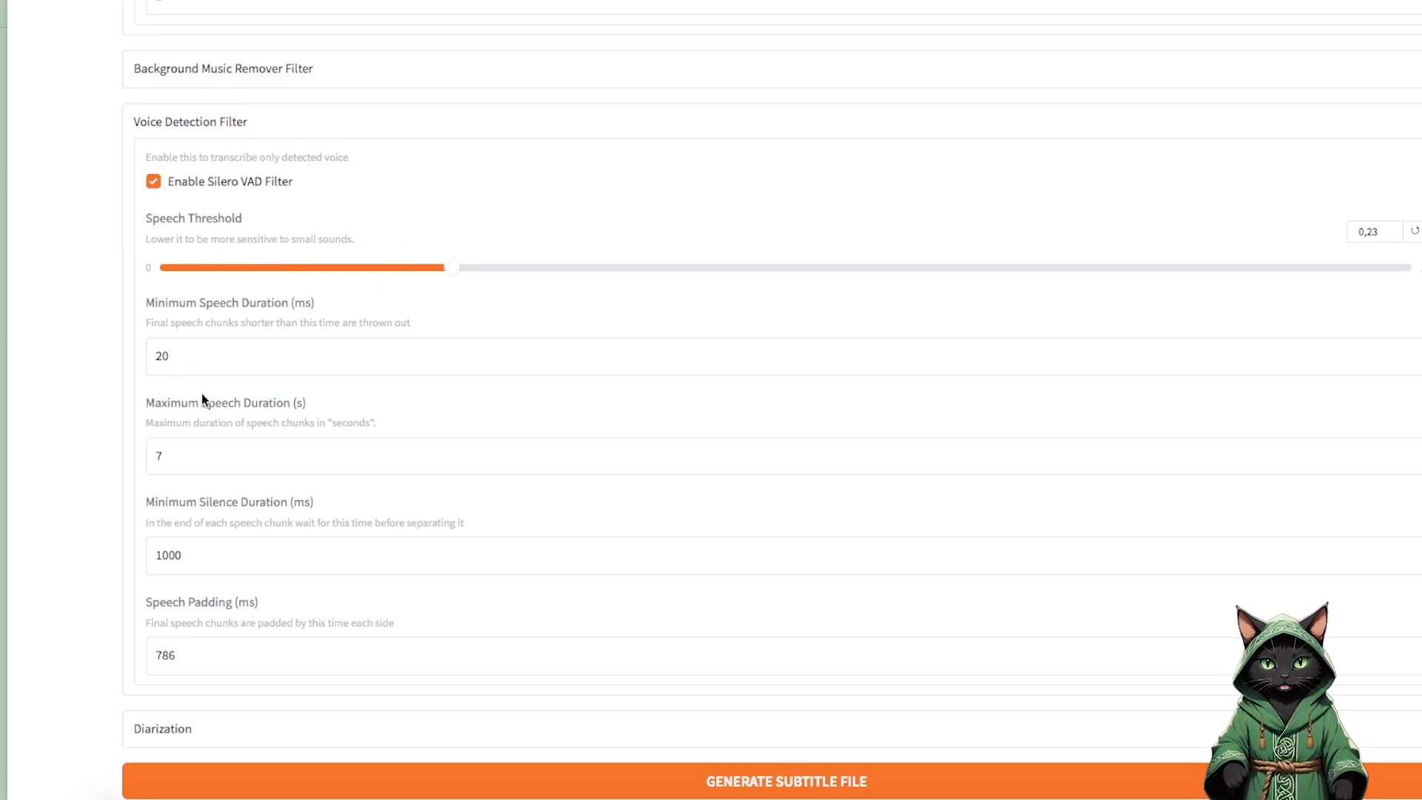
mouse_move(172, 468)
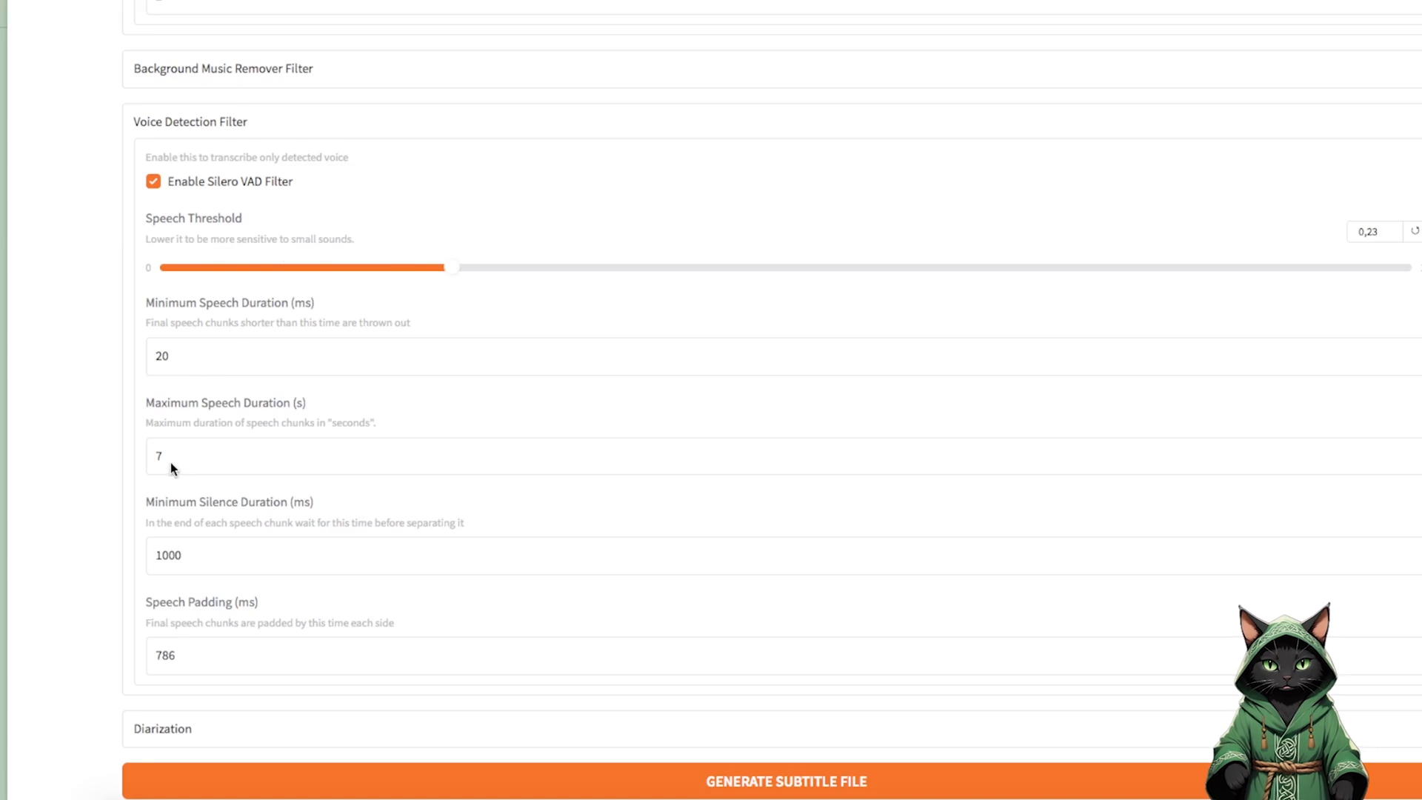
mouse_move(191, 550)
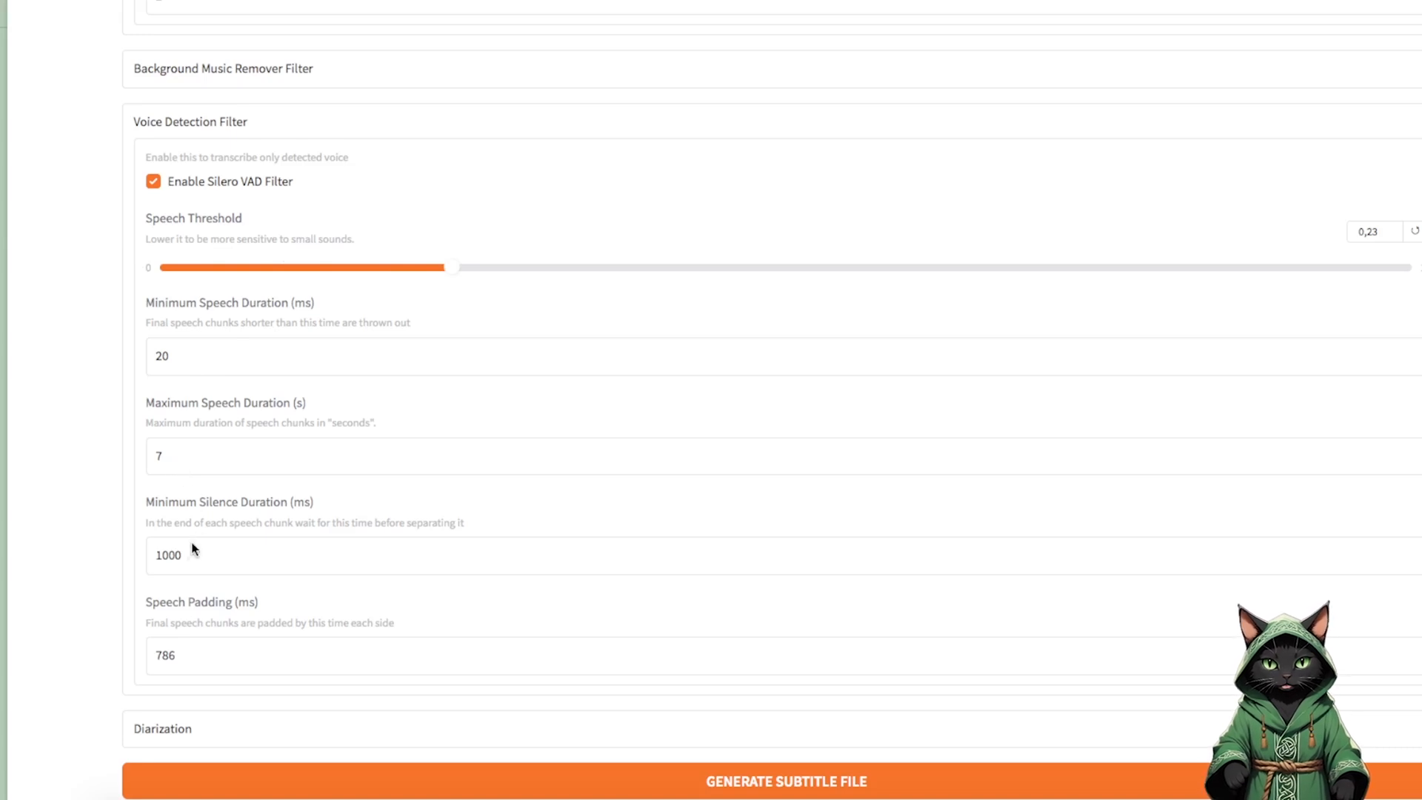
mouse_move(191, 687)
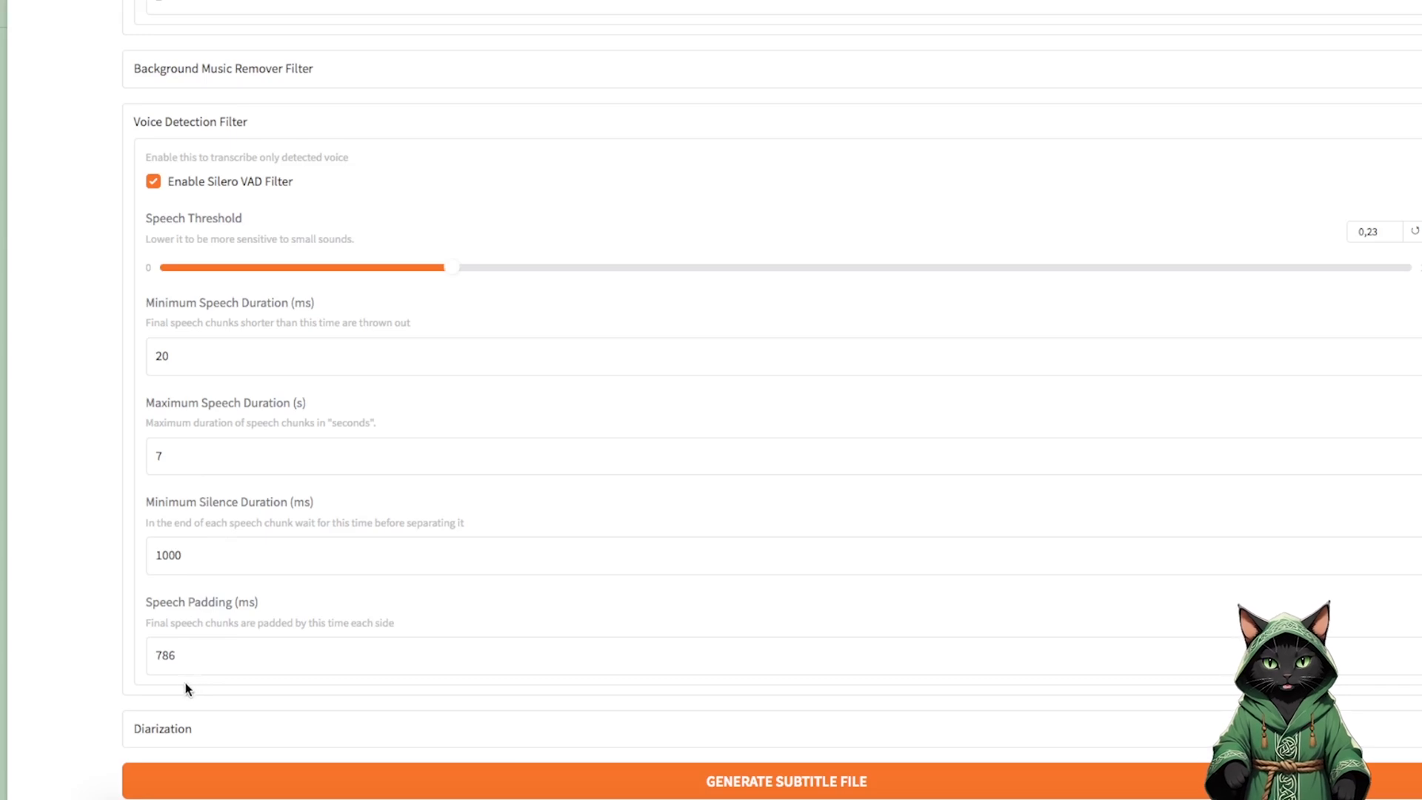
mouse_move(193, 687)
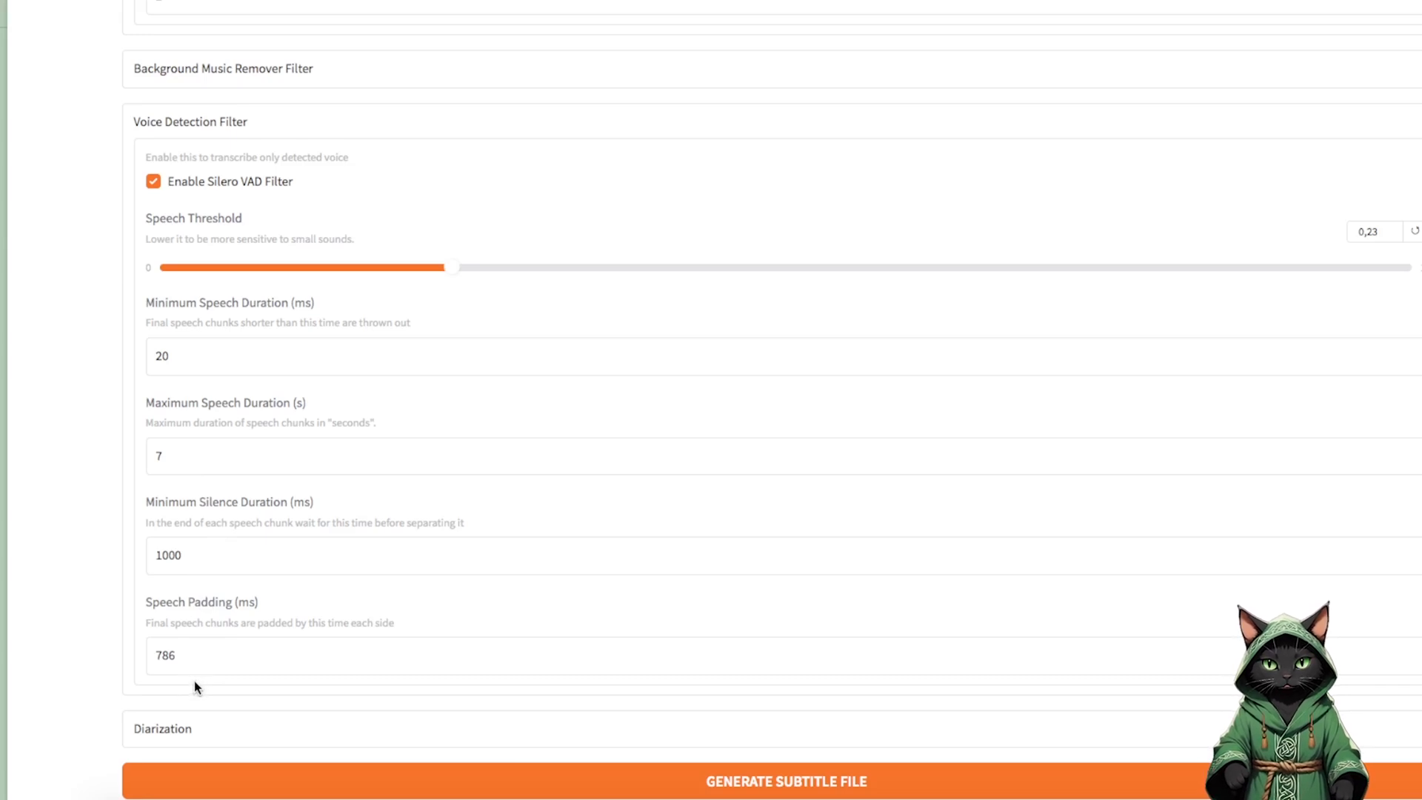
mouse_move(263, 493)
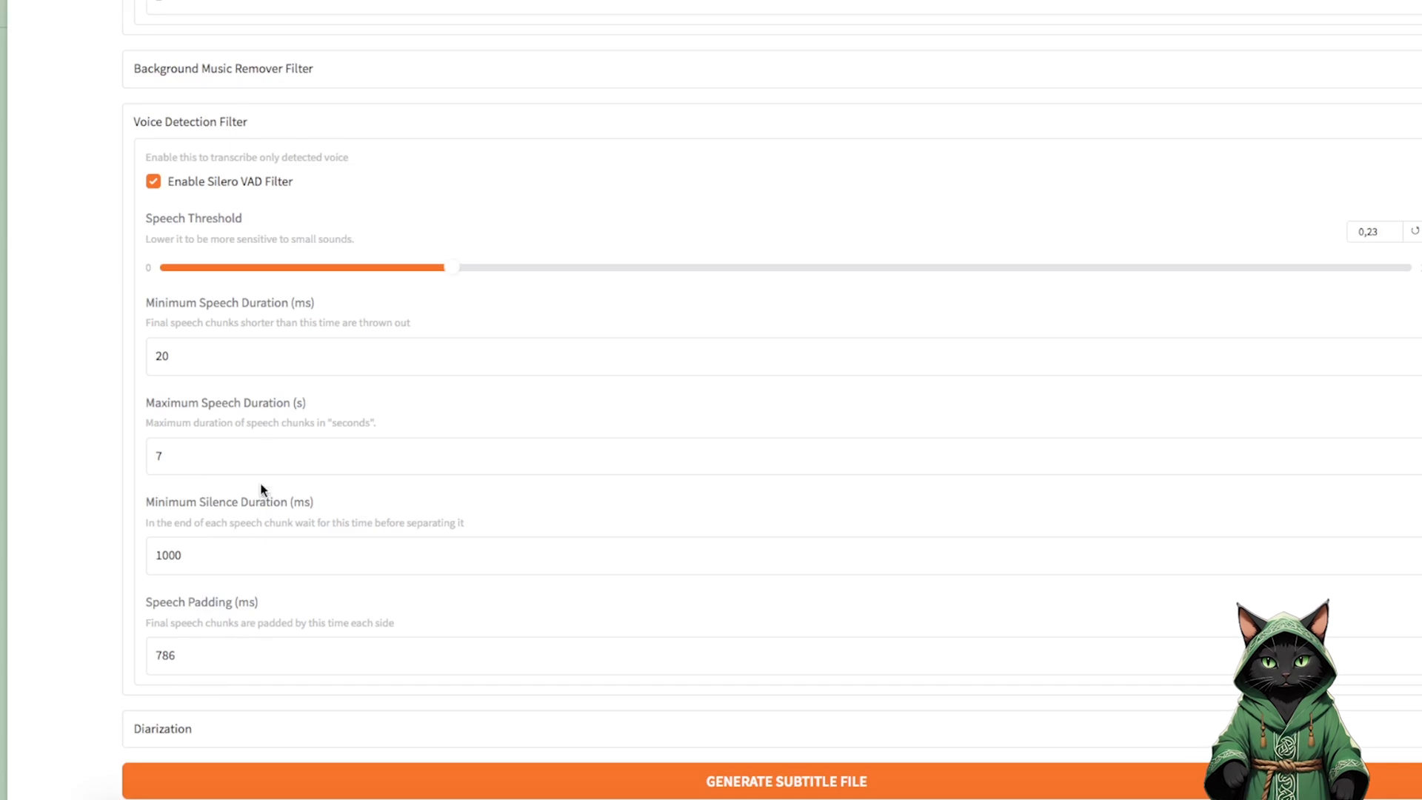
mouse_move(240, 351)
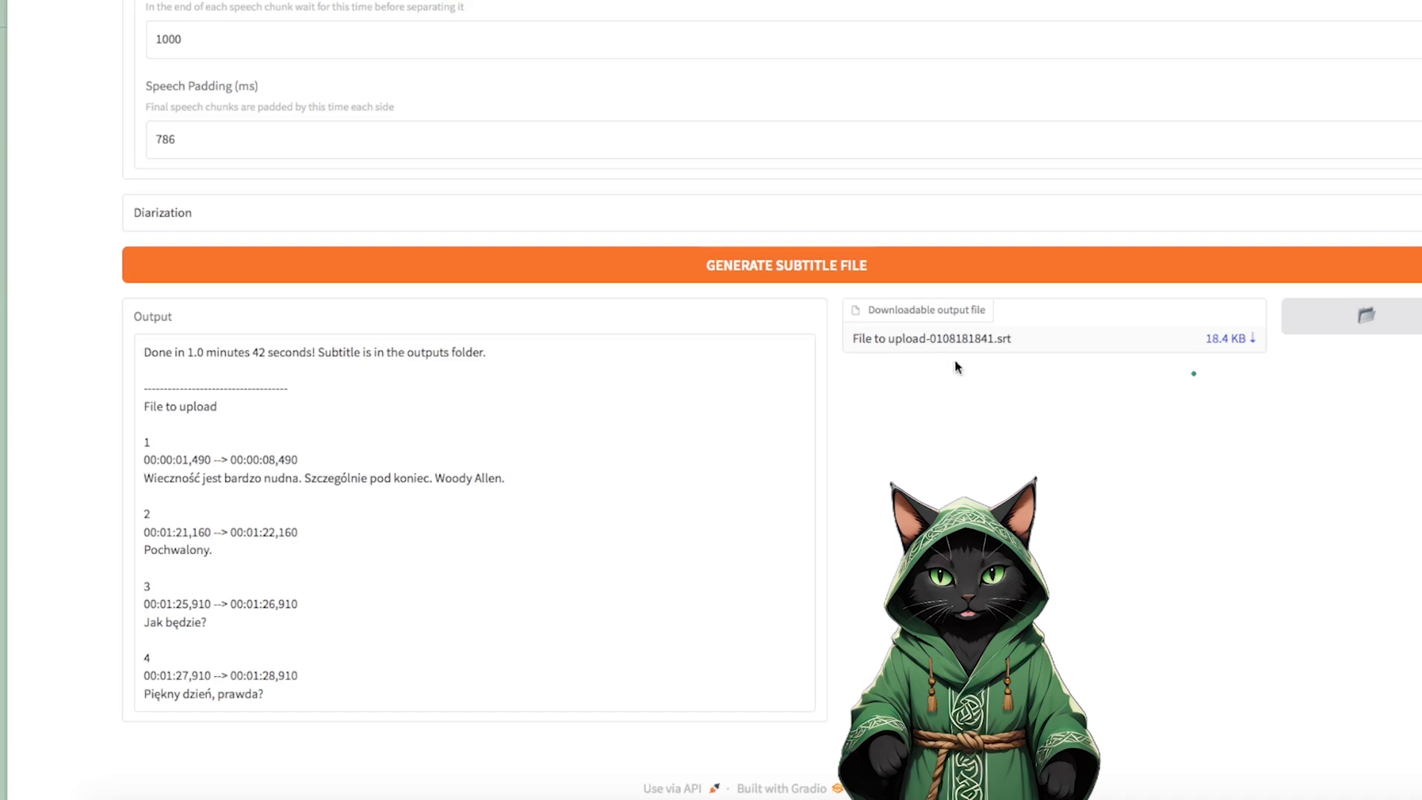
mouse_move(1221, 354)
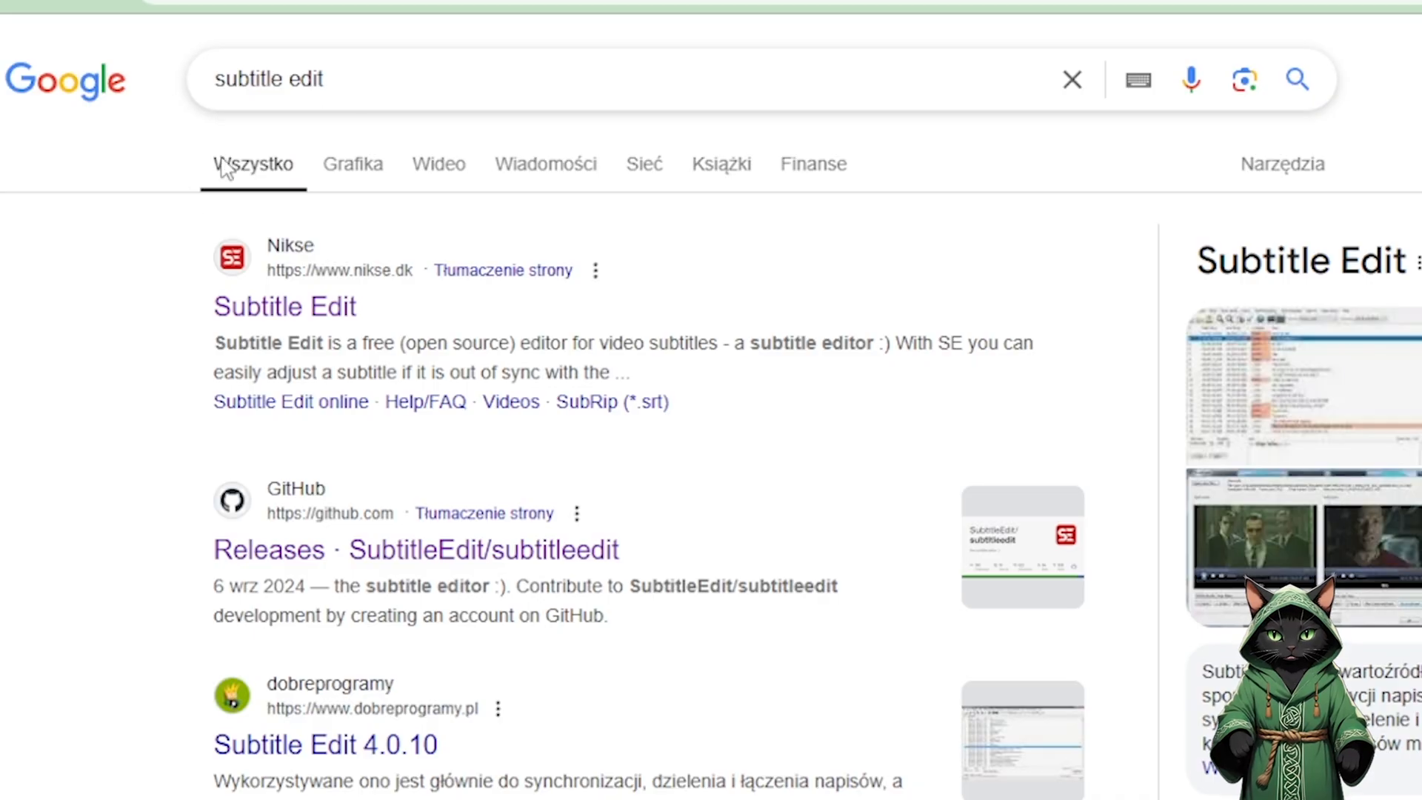
mouse_move(338, 438)
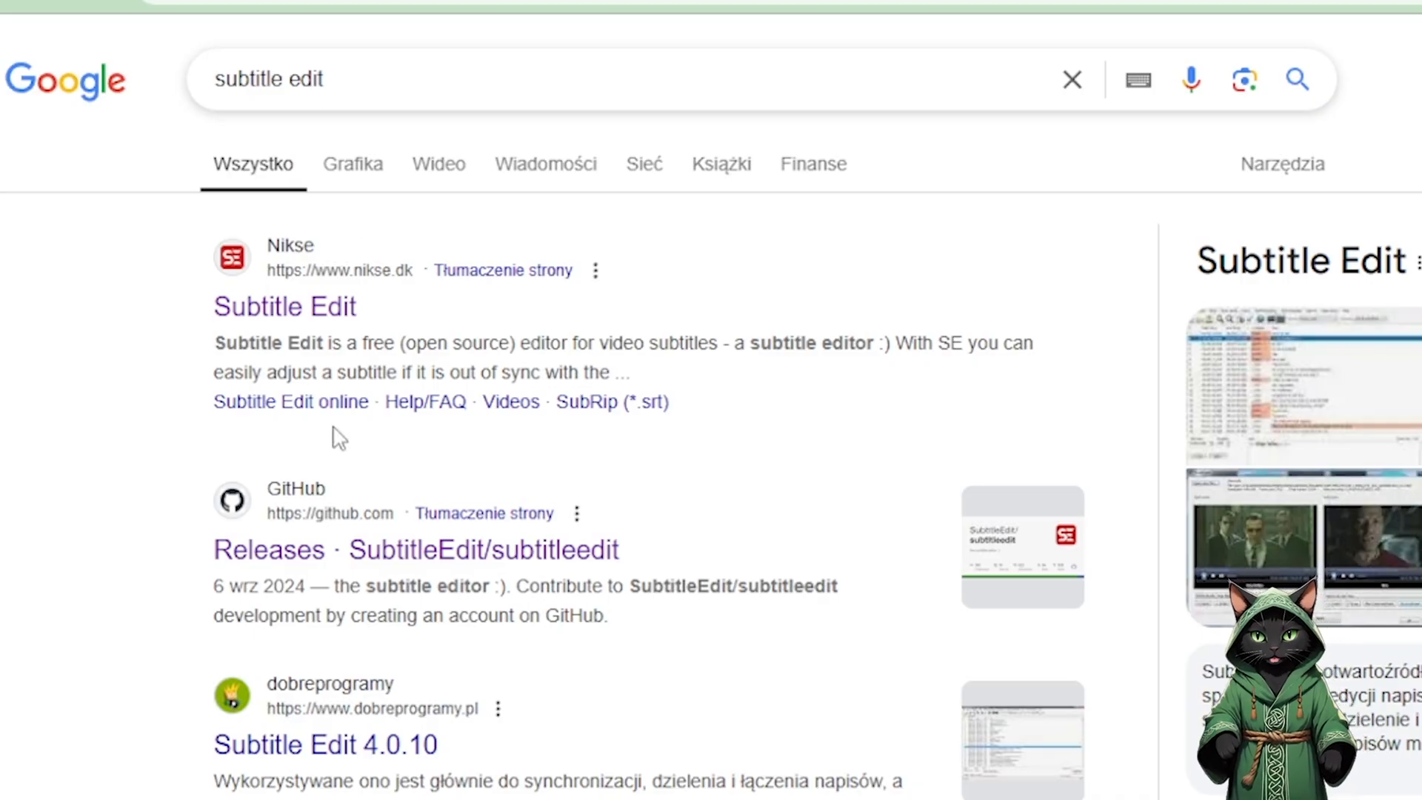
Open a result from the Subtitle Edit search page.
left_click(284, 307)
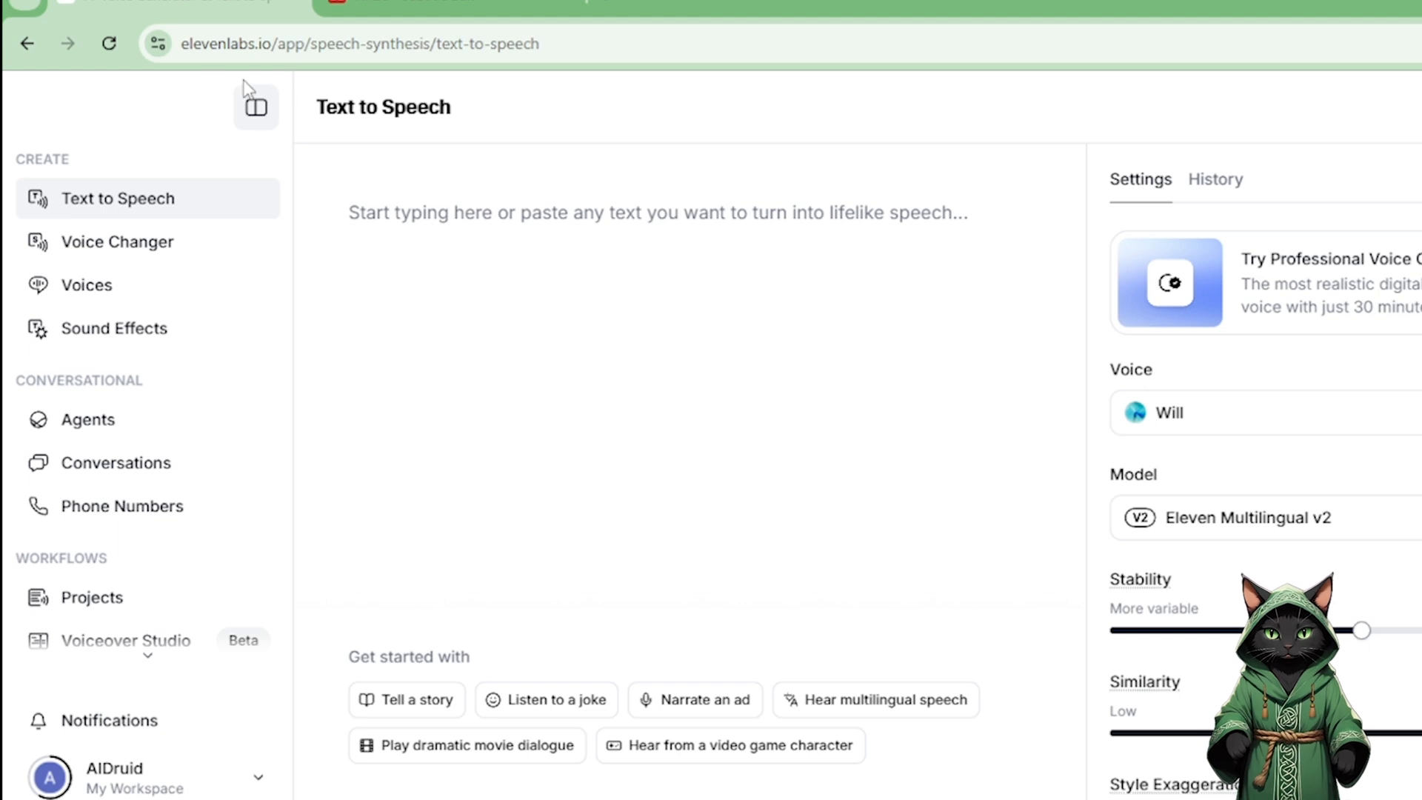
mouse_move(208, 77)
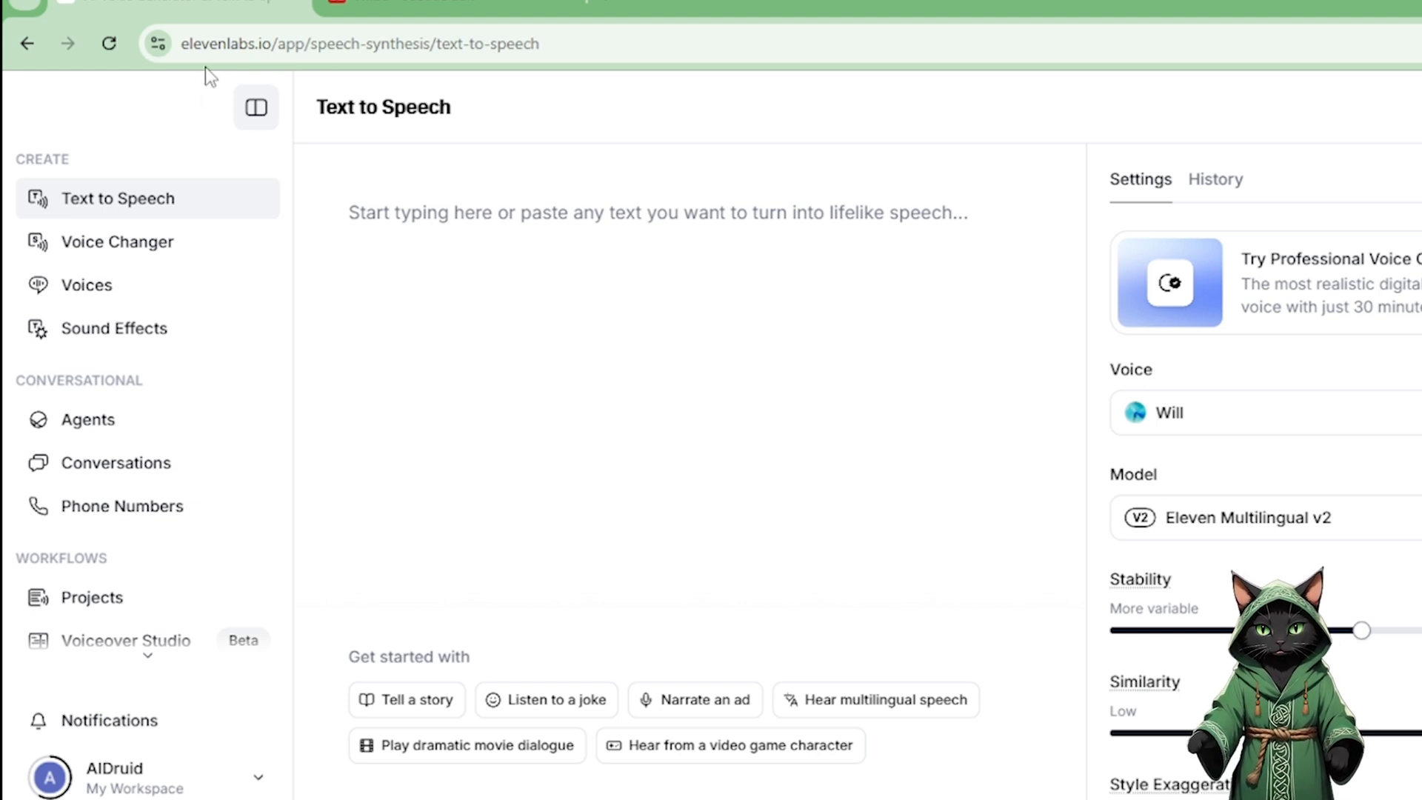
mouse_move(275, 573)
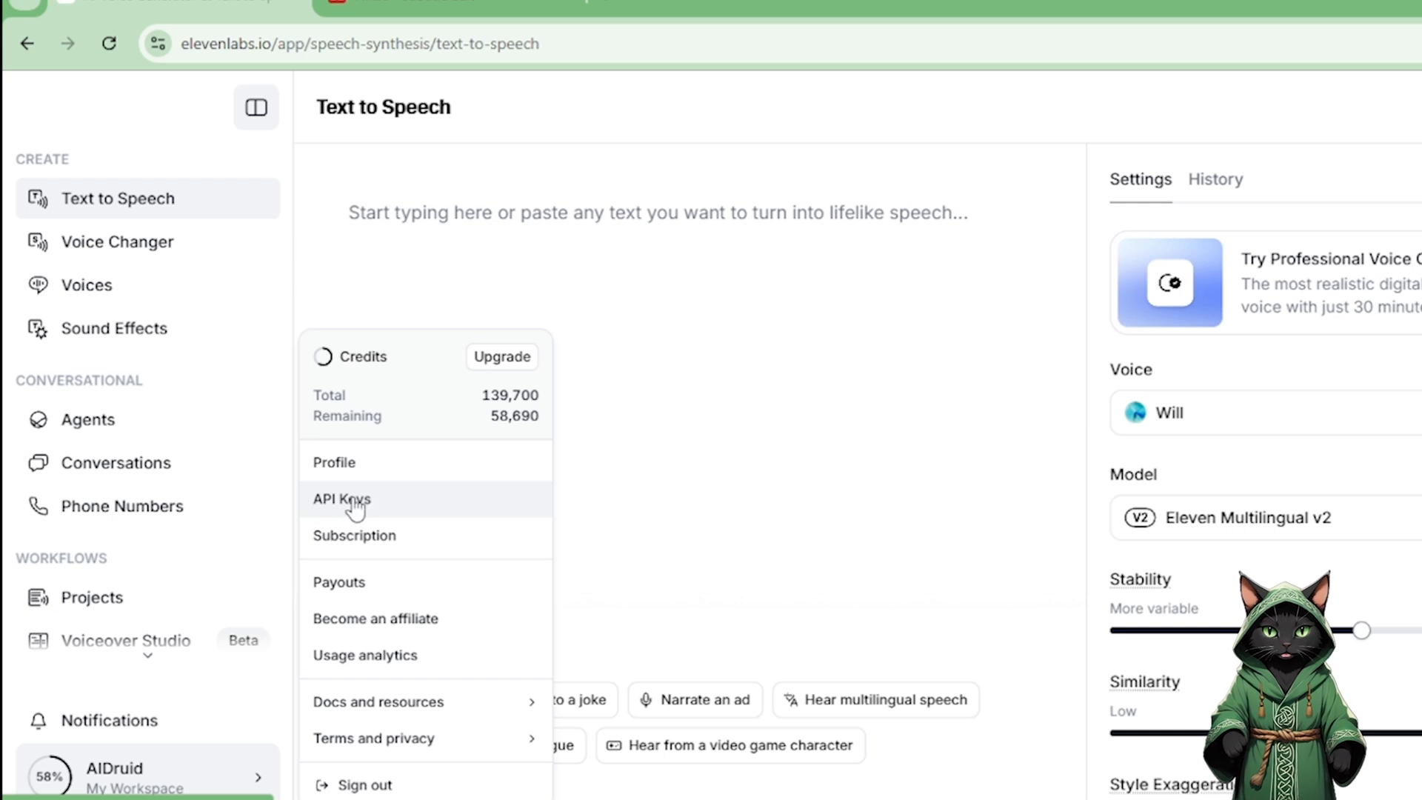
mouse_move(367, 505)
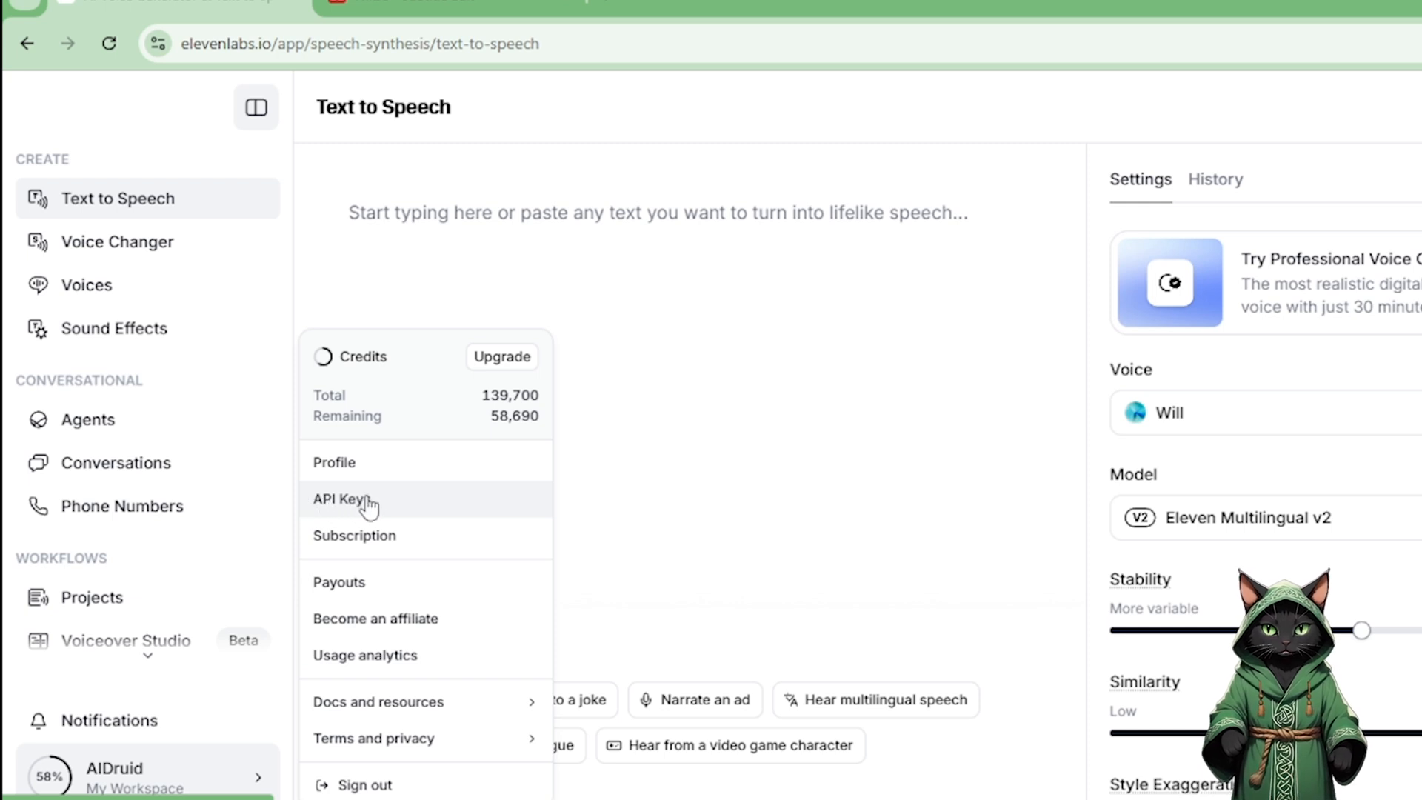
Choose API Keys from the ElevenLabs workspace profile menu.
left_click(343, 499)
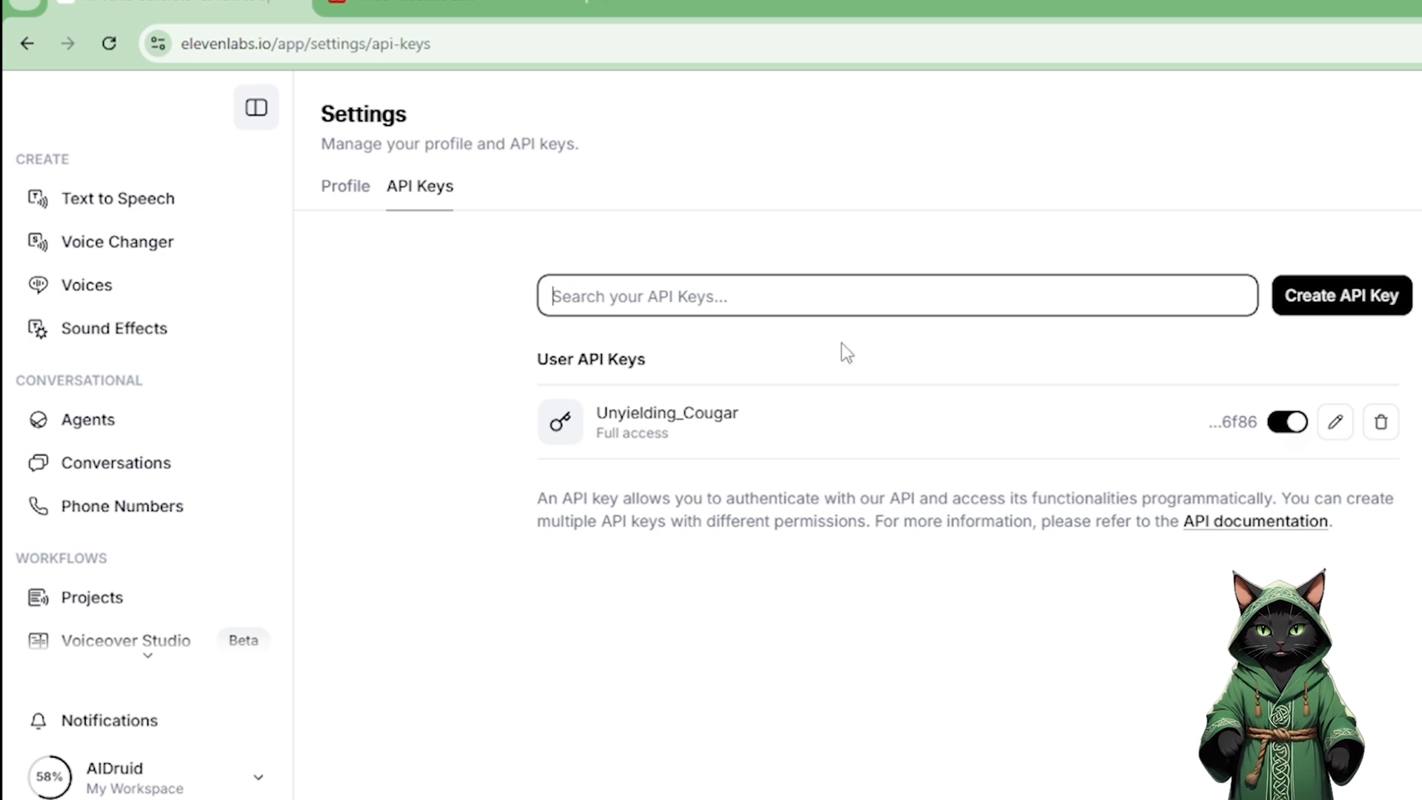
mouse_move(1252, 357)
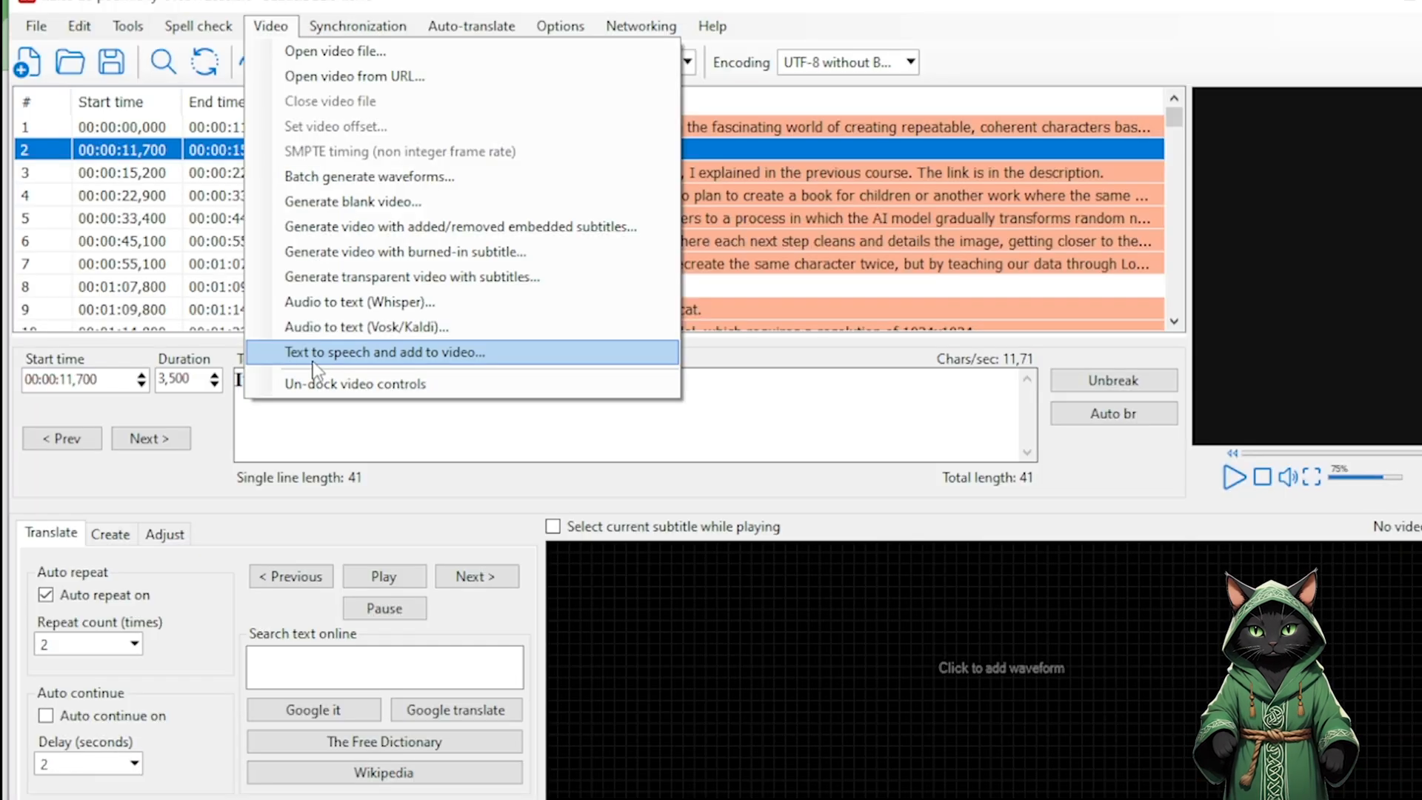
mouse_move(404, 363)
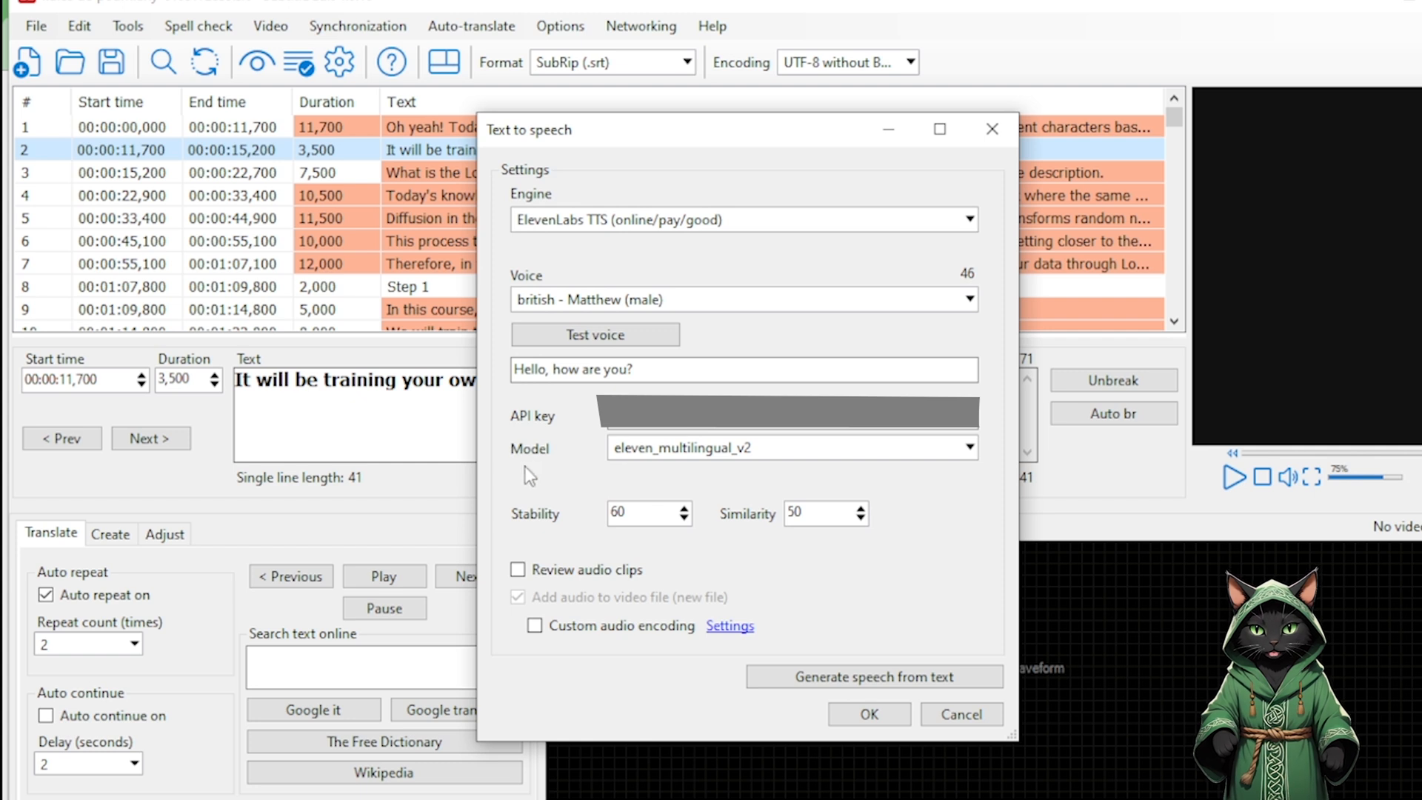
mouse_move(526, 458)
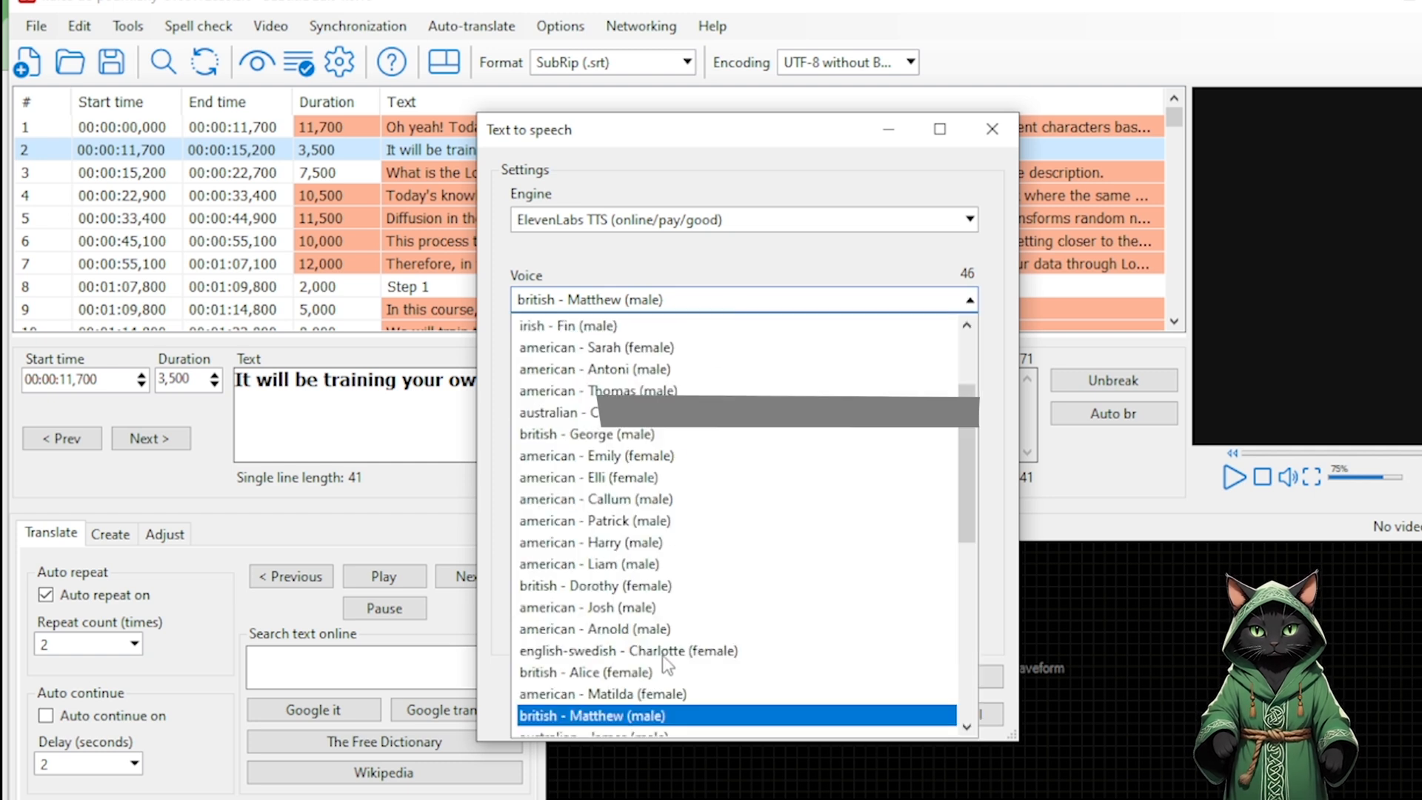
mouse_move(620, 721)
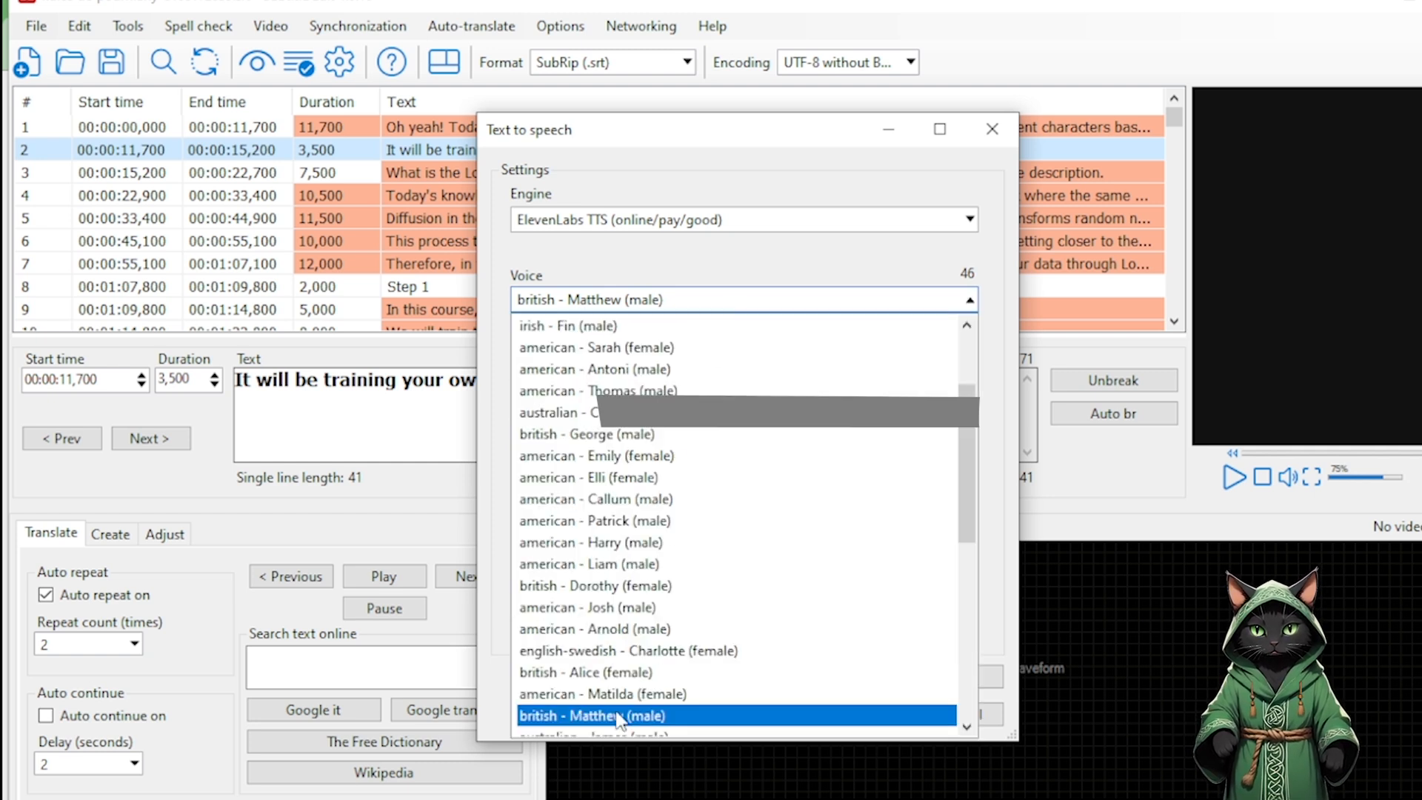
Select the british - Matthew (male) voice and generate speech for all subtitle lines.
left_click(616, 716)
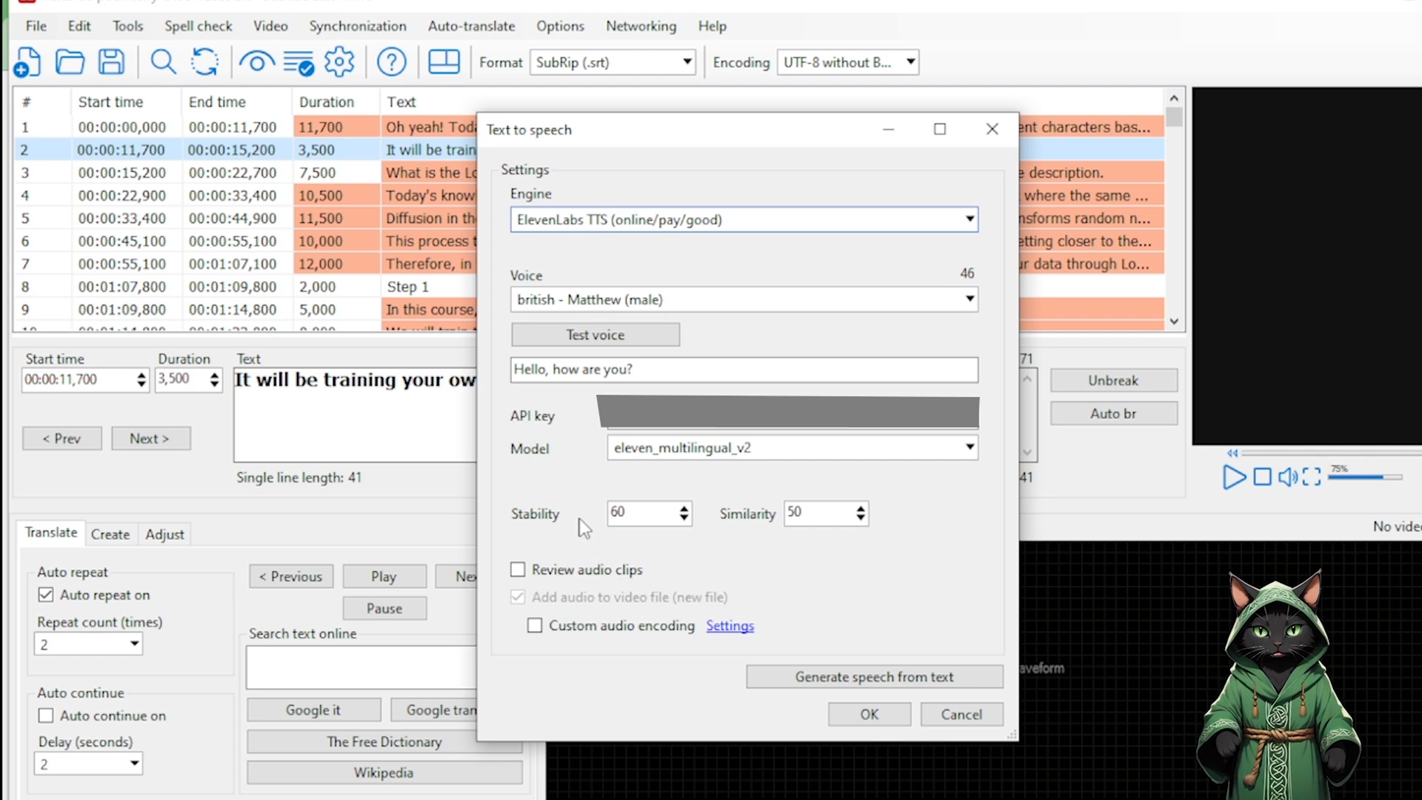
left_click(873, 676)
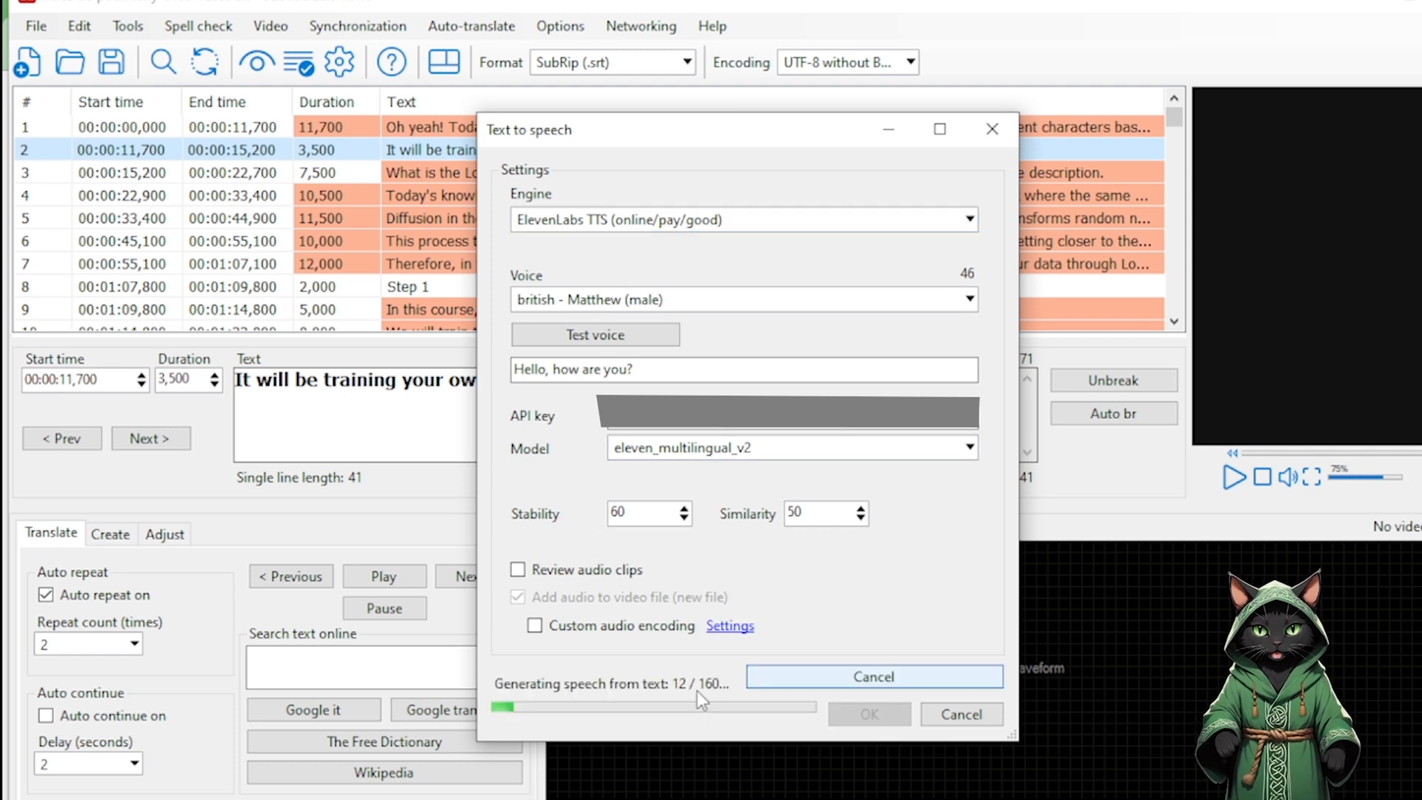